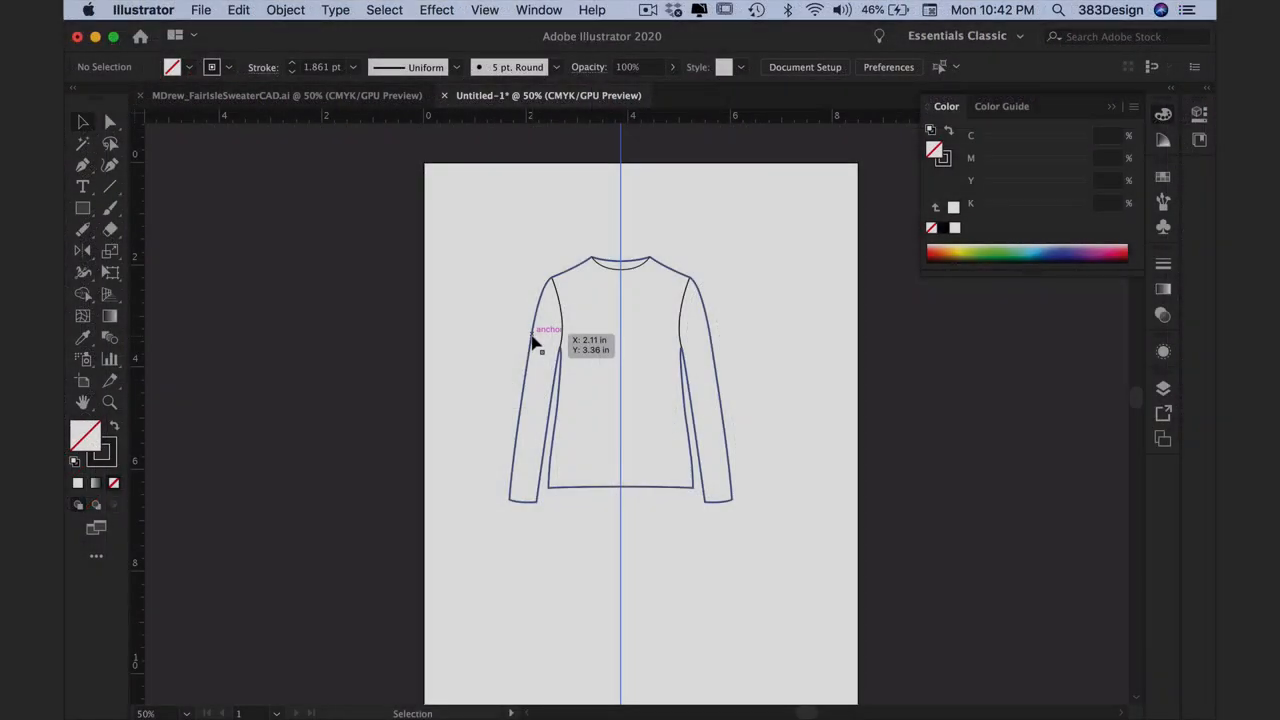
Select the sweater outline lines and give them a heavier stroke weight from the Control bar
{"action": "left_click_drag", "start_coordinate": [544, 340], "coordinate": [362, 380]}
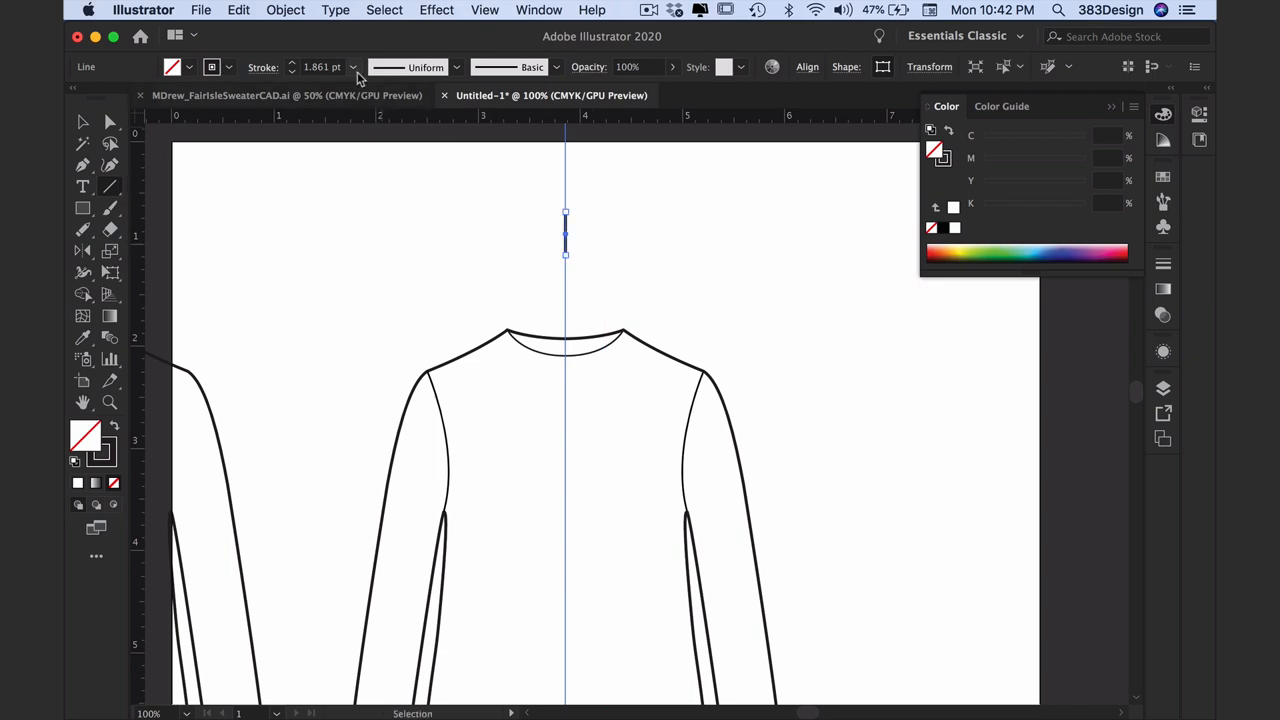
{"action": "left_click", "coordinate": [352, 68]}
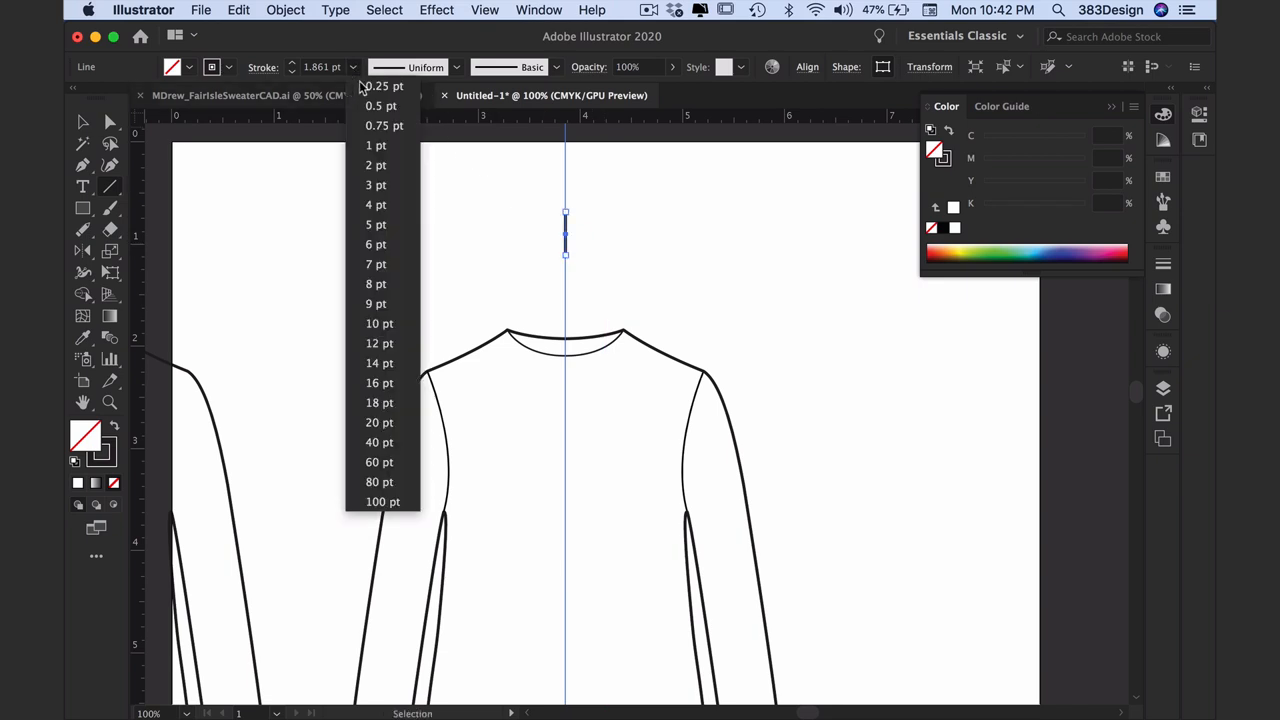
{"action": "left_click", "coordinate": [380, 104]}
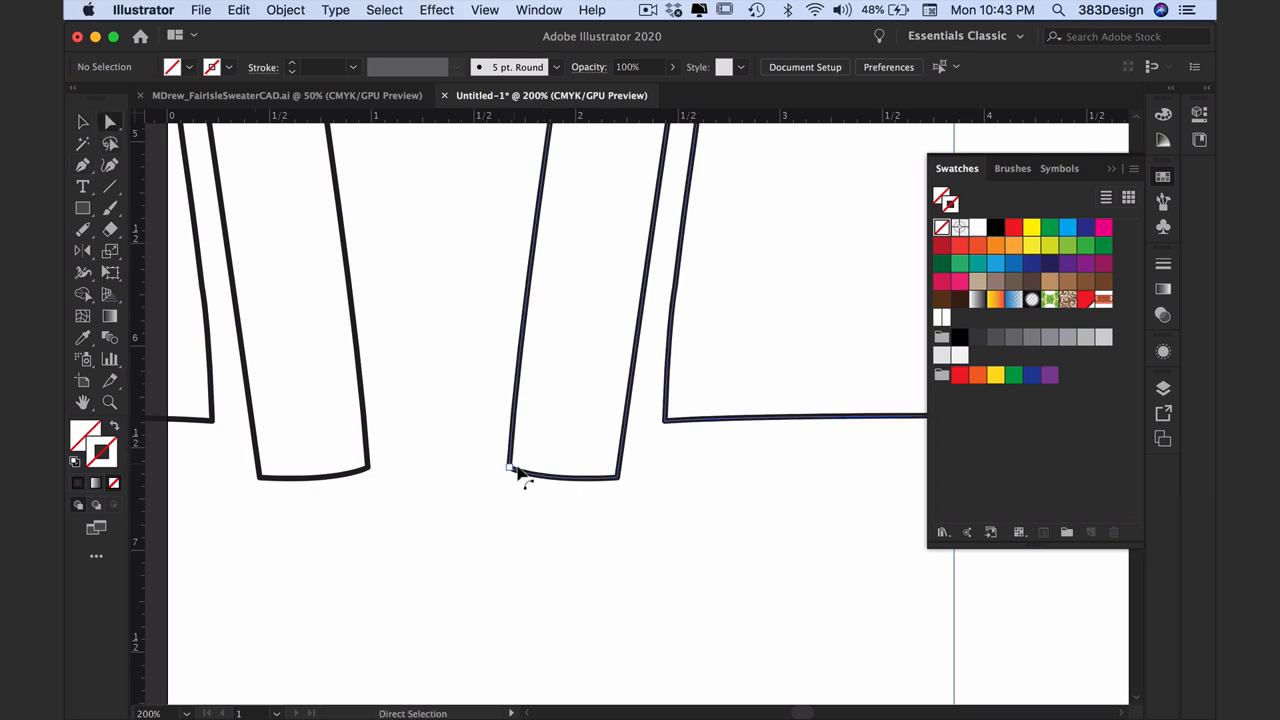
Fill the left cuff with the rib pattern and rotate only the pattern to 349° to match the cuff angle
{"action": "left_click", "coordinate": [544, 476]}
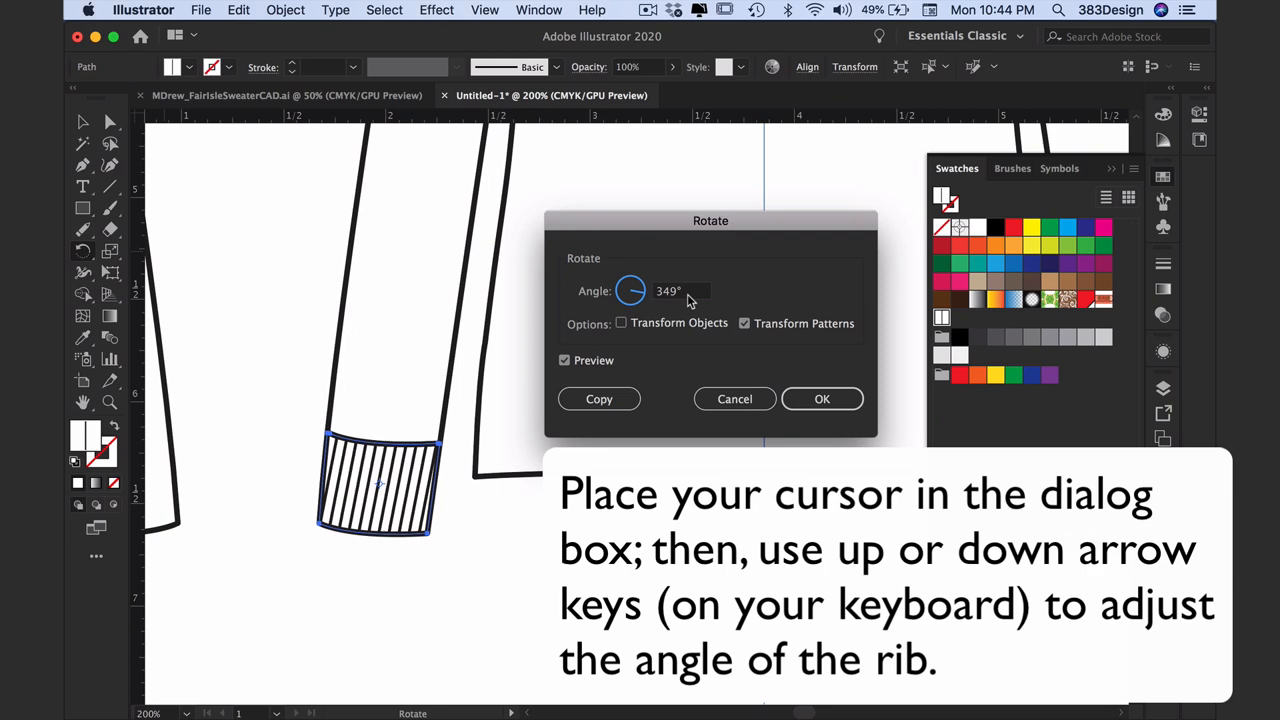
{"action": "key", "text": "Down"}
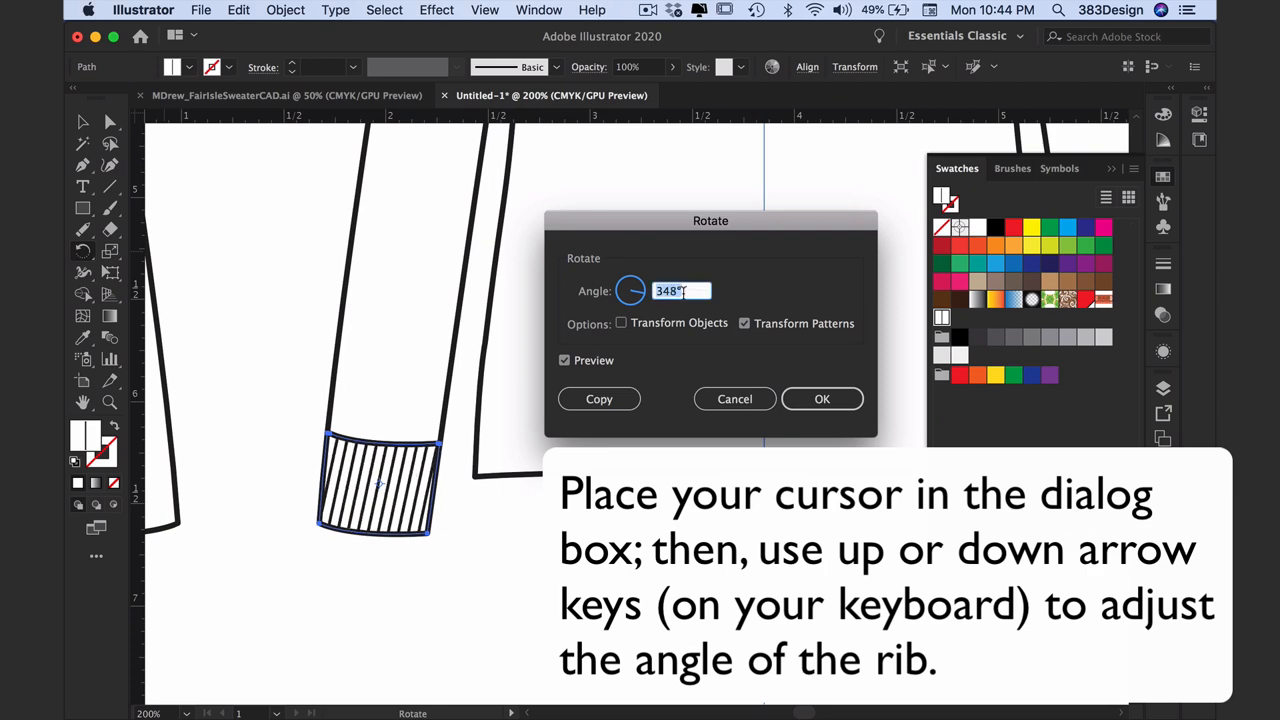
{"action": "key", "text": "up"}
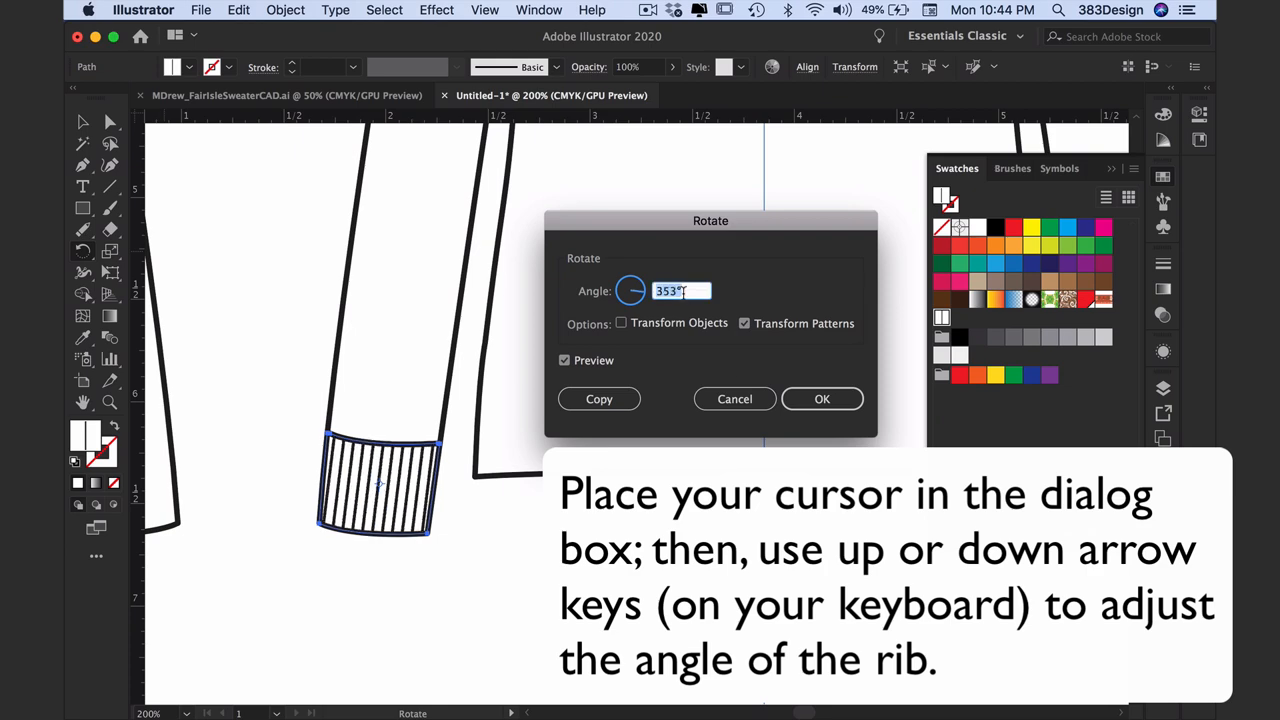
{"action": "left_click", "coordinate": [820, 398]}
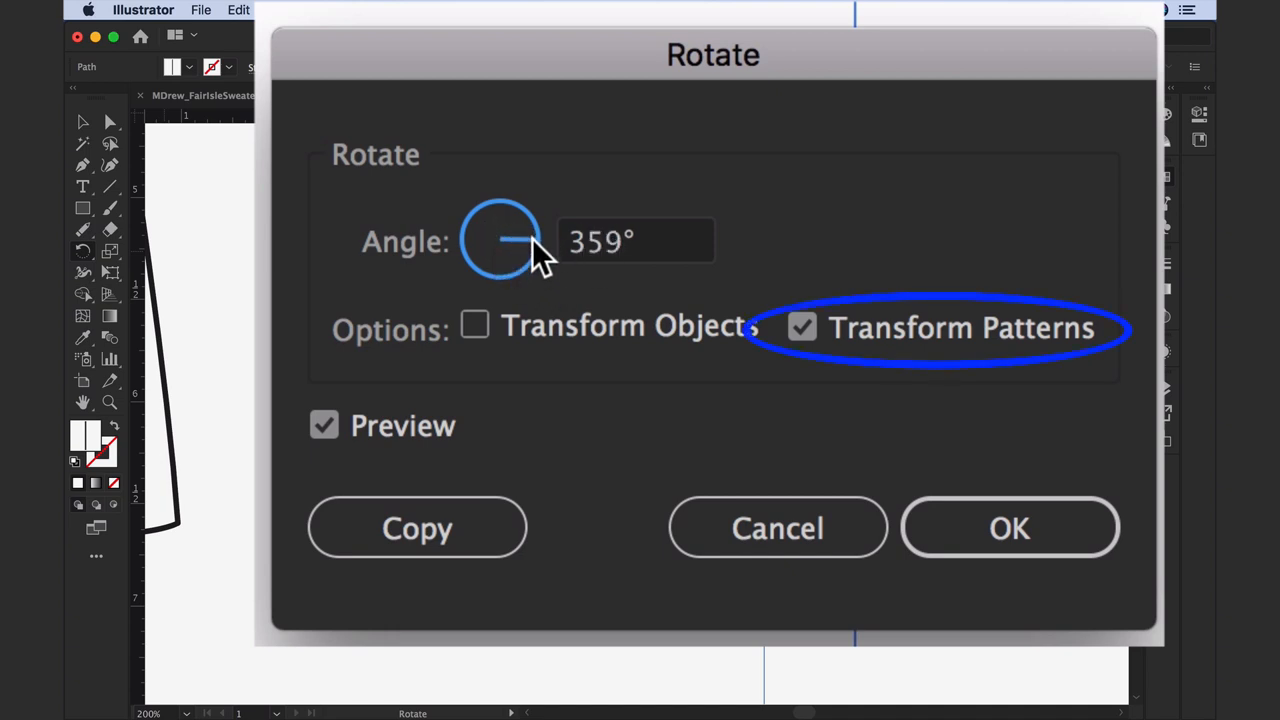
{"action": "type", "text": "349"}
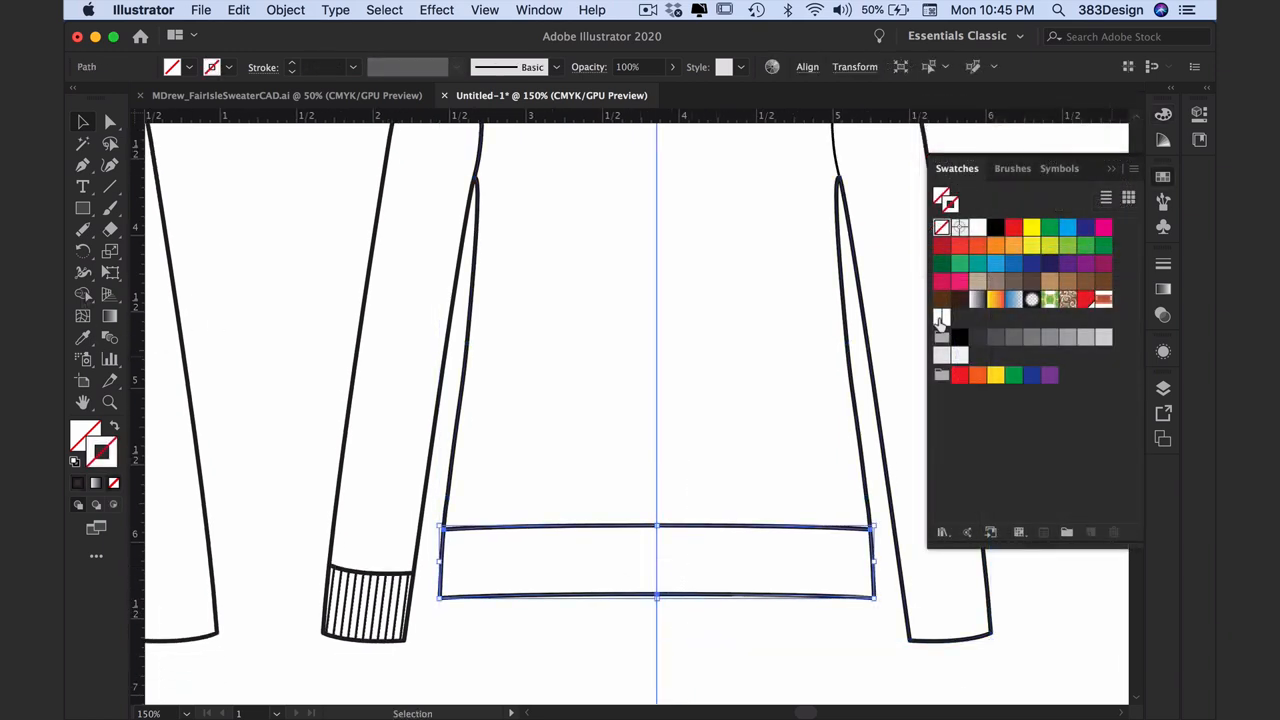
{"action": "mouse_move", "coordinate": [940, 320]}
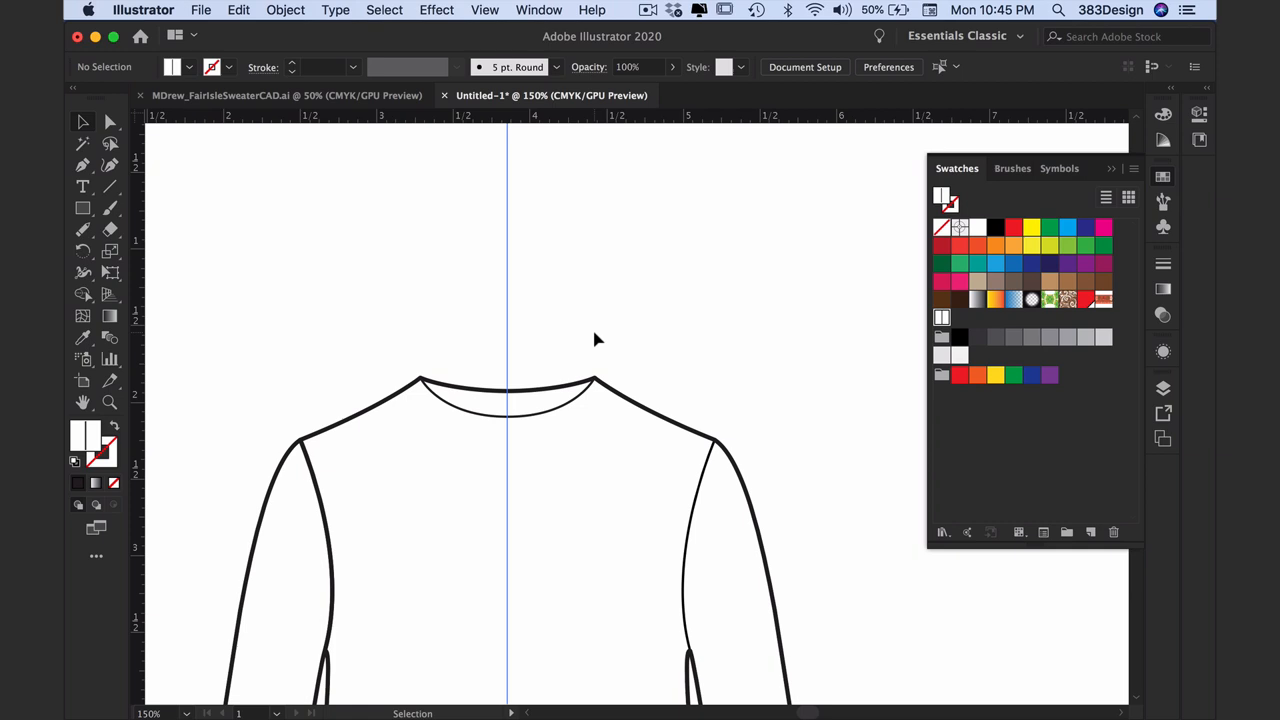
{"action": "mouse_move", "coordinate": [258, 270]}
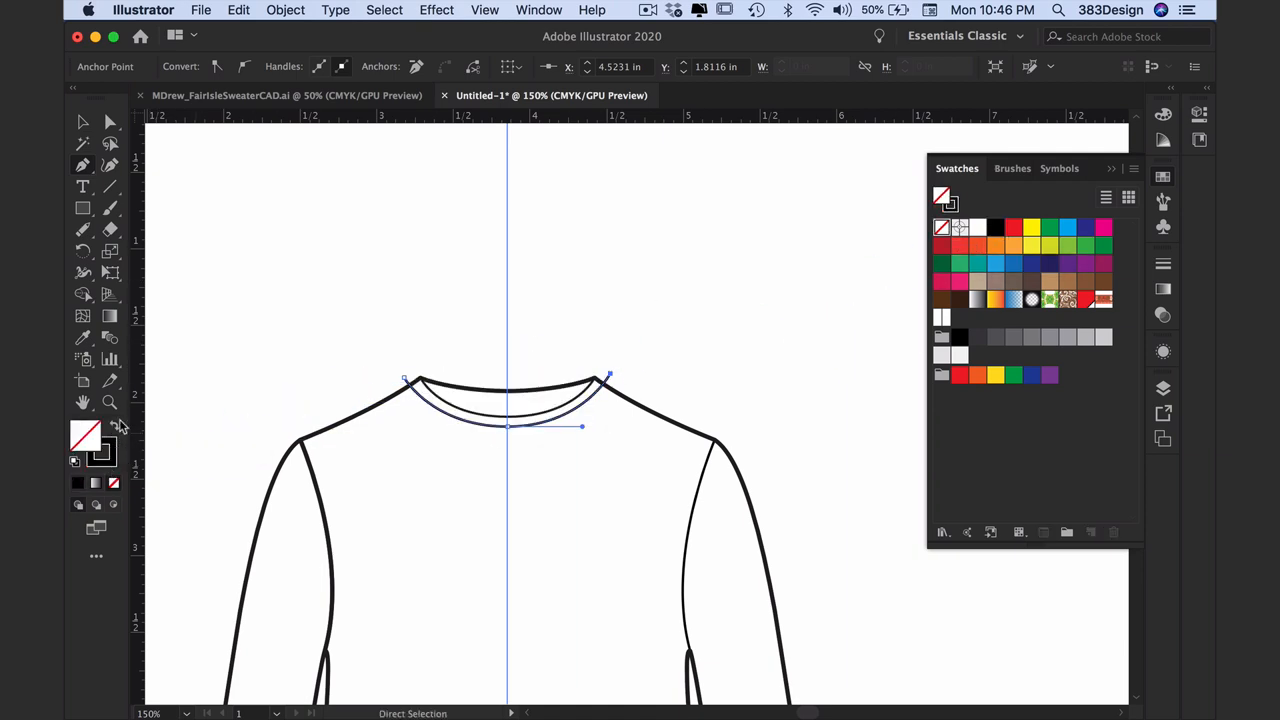
Adjust the neck band curve's anchor so it follows the neckline before setting its 8 pt stroke
{"action": "left_click", "coordinate": [1164, 264]}
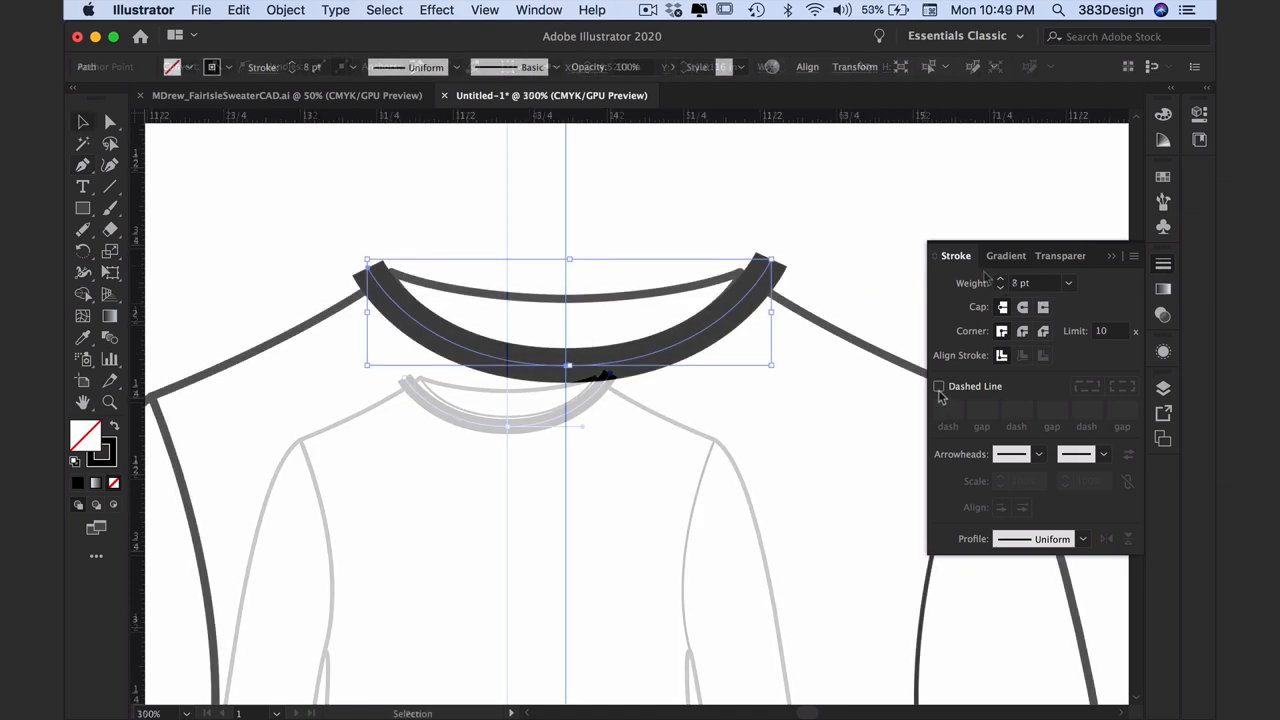
Make the neck band a dashed line with 0.25 dash and 0.25 gap so it reads as rib ticks
{"action": "left_click", "coordinate": [938, 386]}
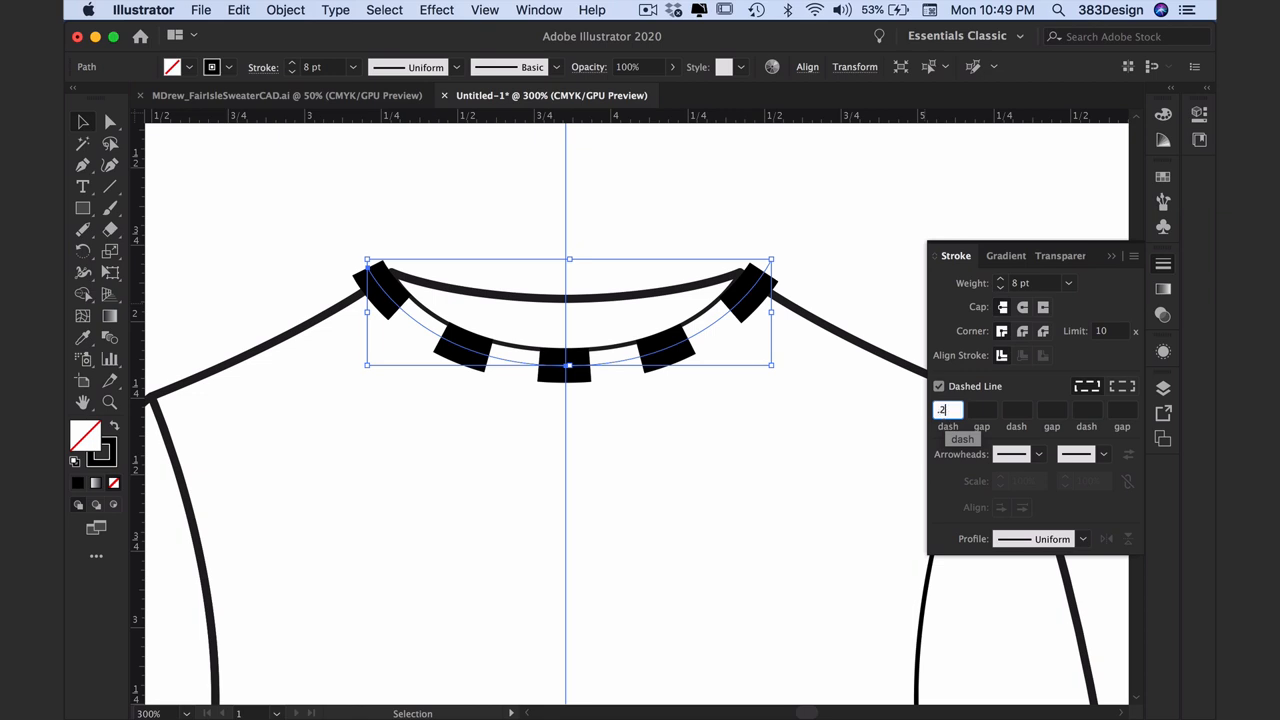
{"action": "type", "text": "0.25"}
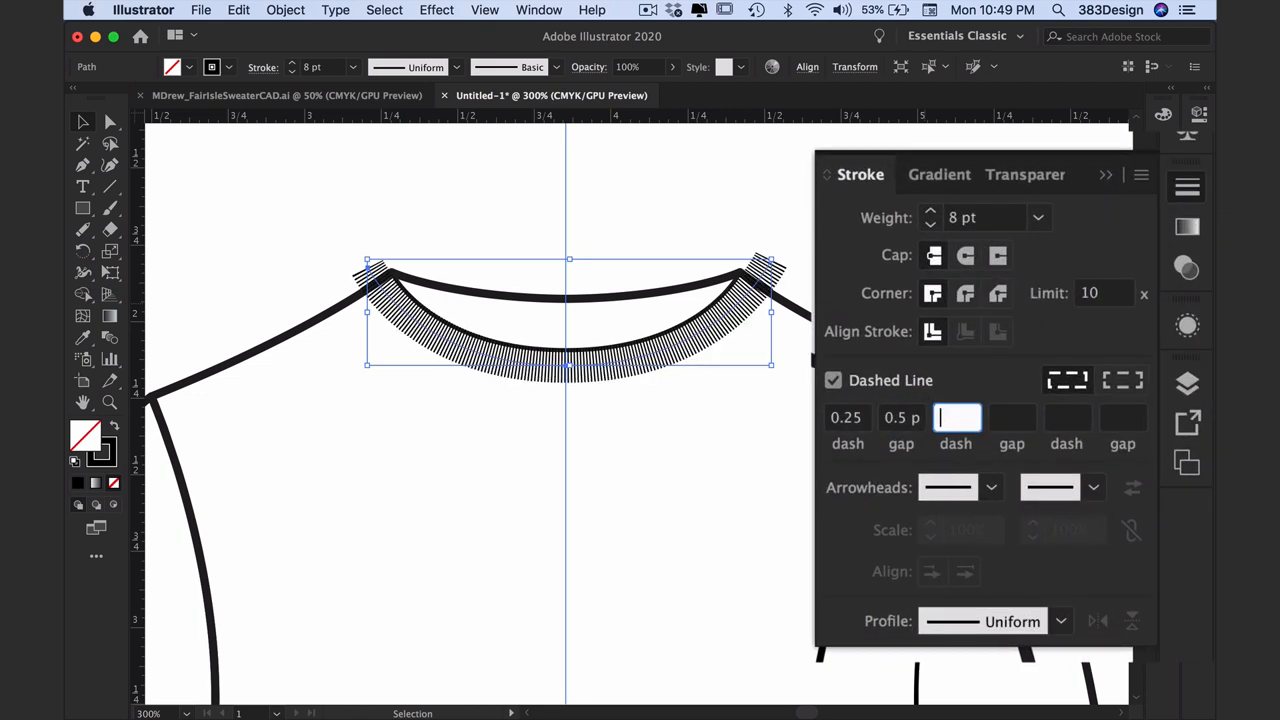
{"action": "type", "text": "0.25"}
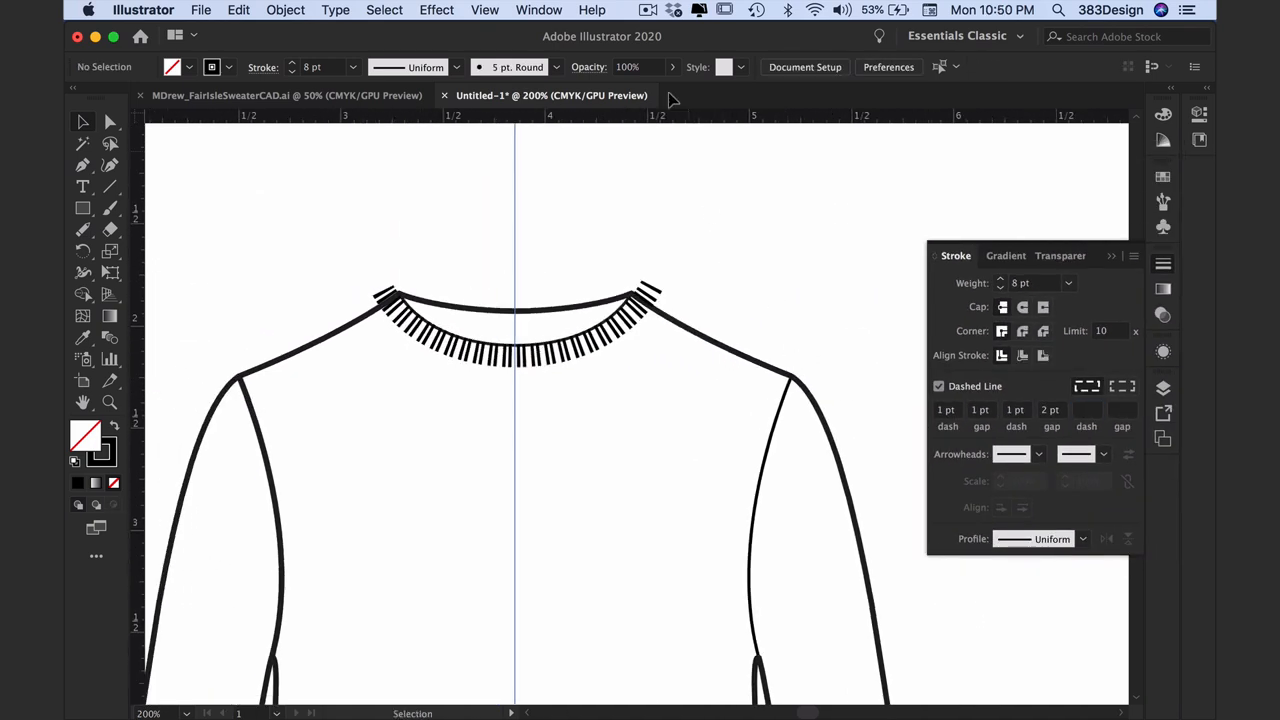
{"action": "mouse_move", "coordinate": [686, 110]}
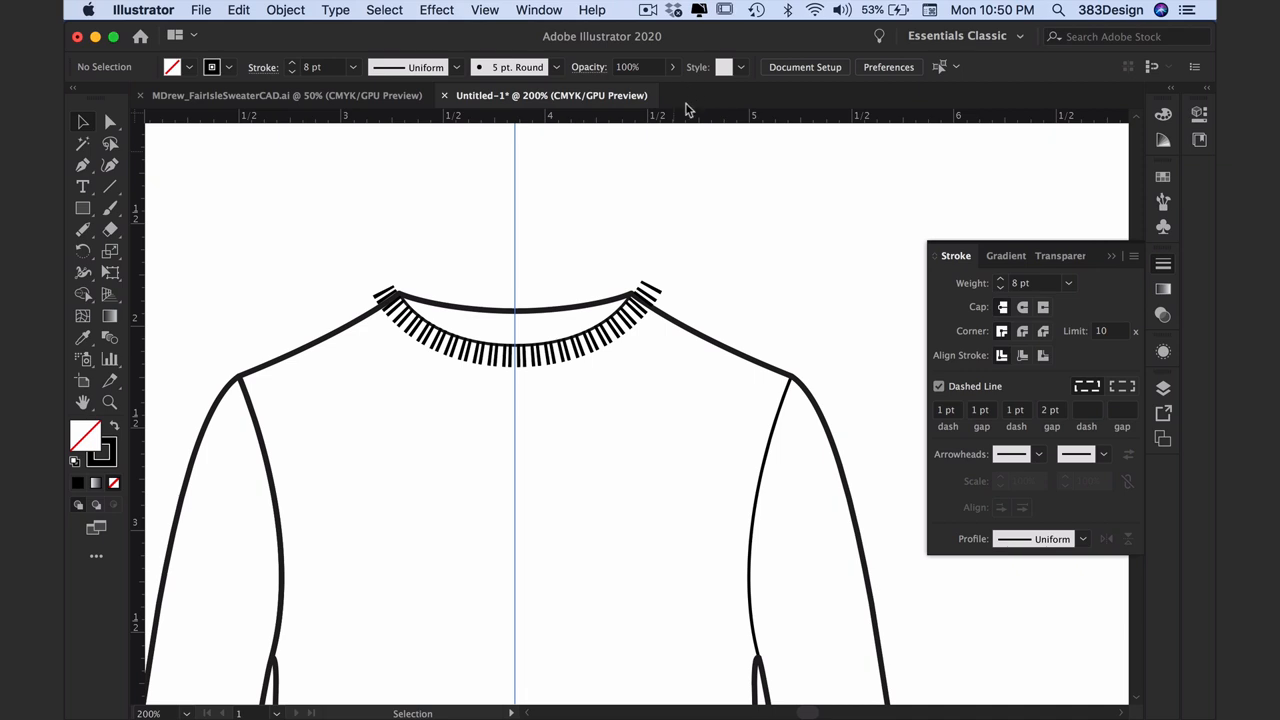
{"action": "mouse_move", "coordinate": [540, 320]}
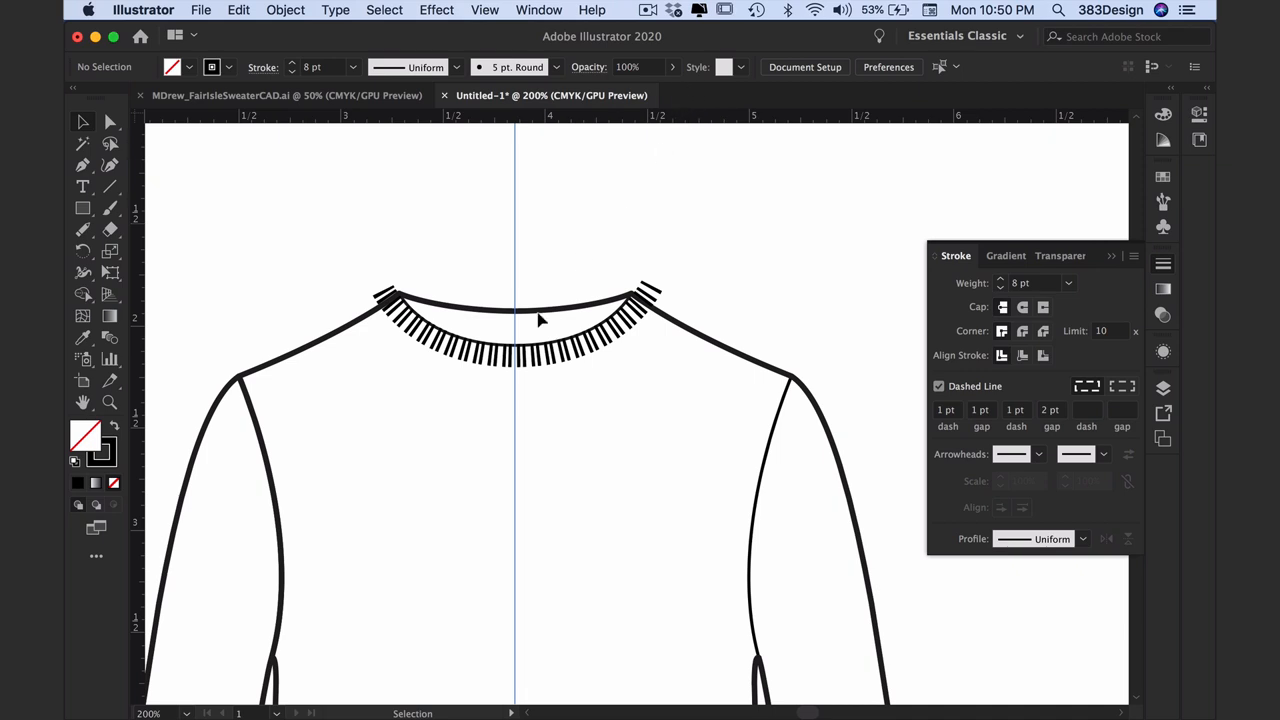
{"action": "mouse_move", "coordinate": [510, 368]}
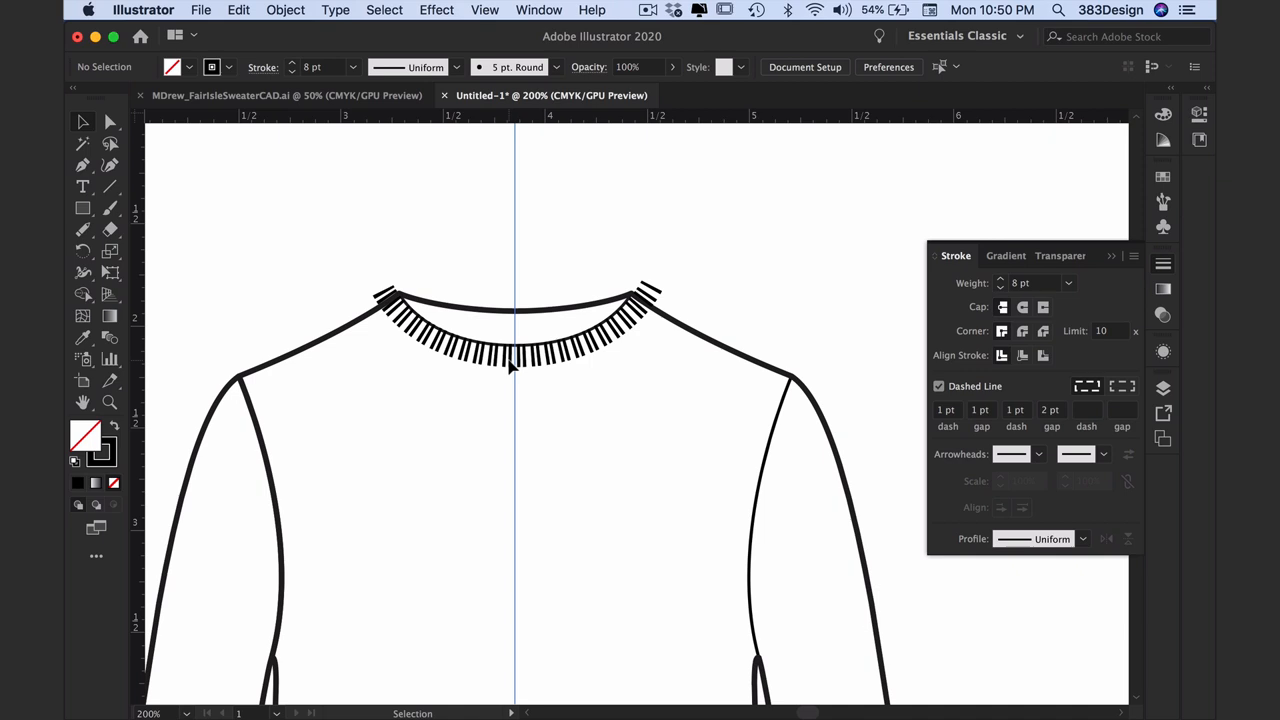
Undo the dashed band, copy the inner neckline curve lower down and adjust the neck curves' colour
{"action": "left_click", "coordinate": [286, 10]}
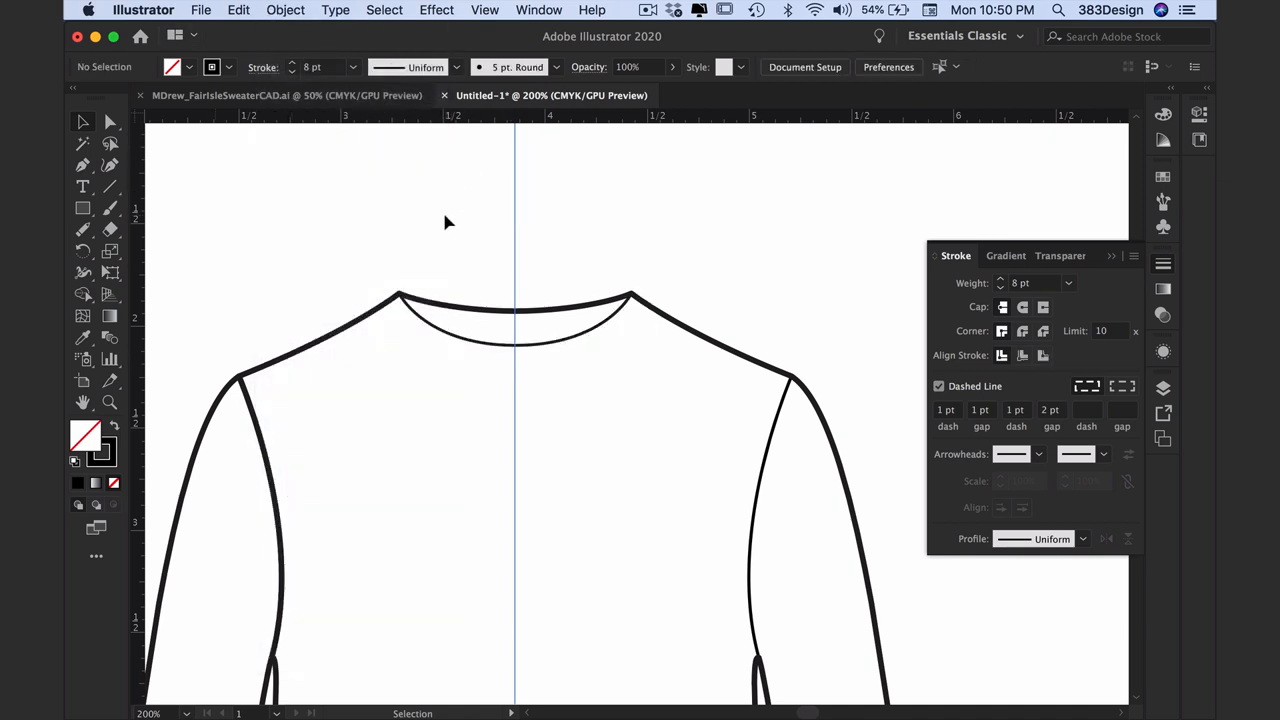
{"action": "left_click", "coordinate": [516, 344]}
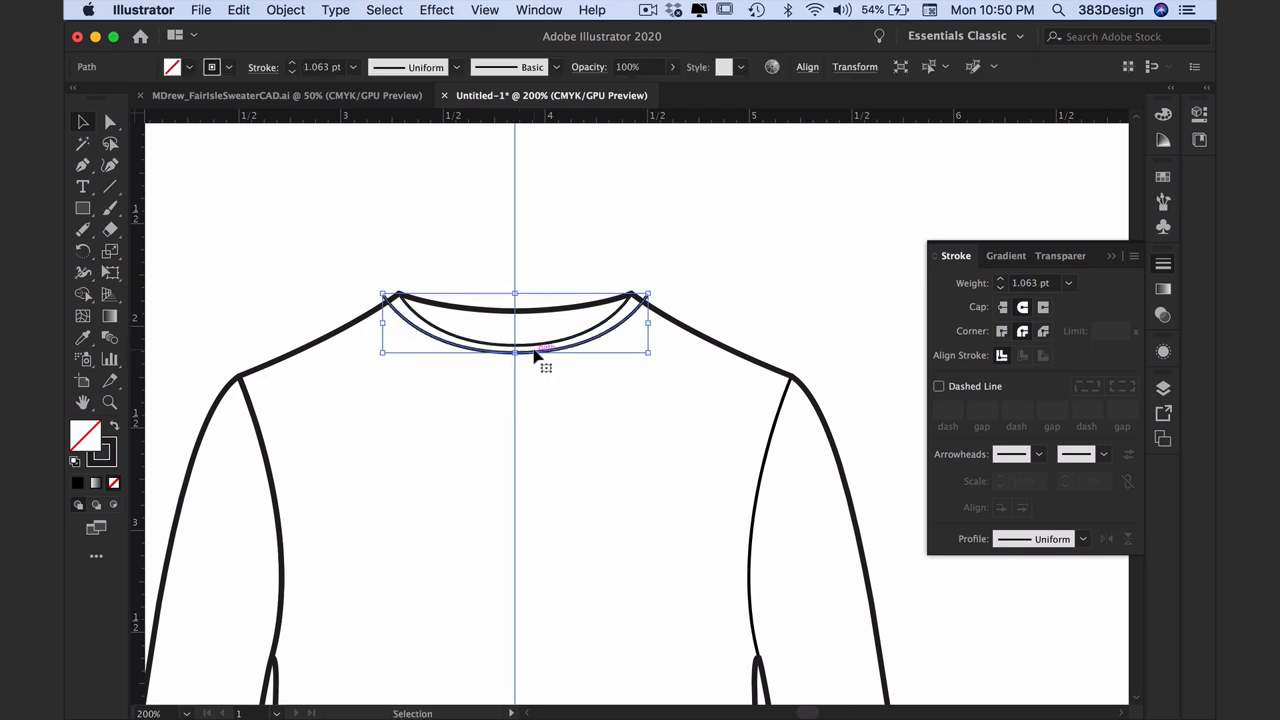
{"action": "left_click_drag", "start_coordinate": [544, 350], "coordinate": [530, 378]}
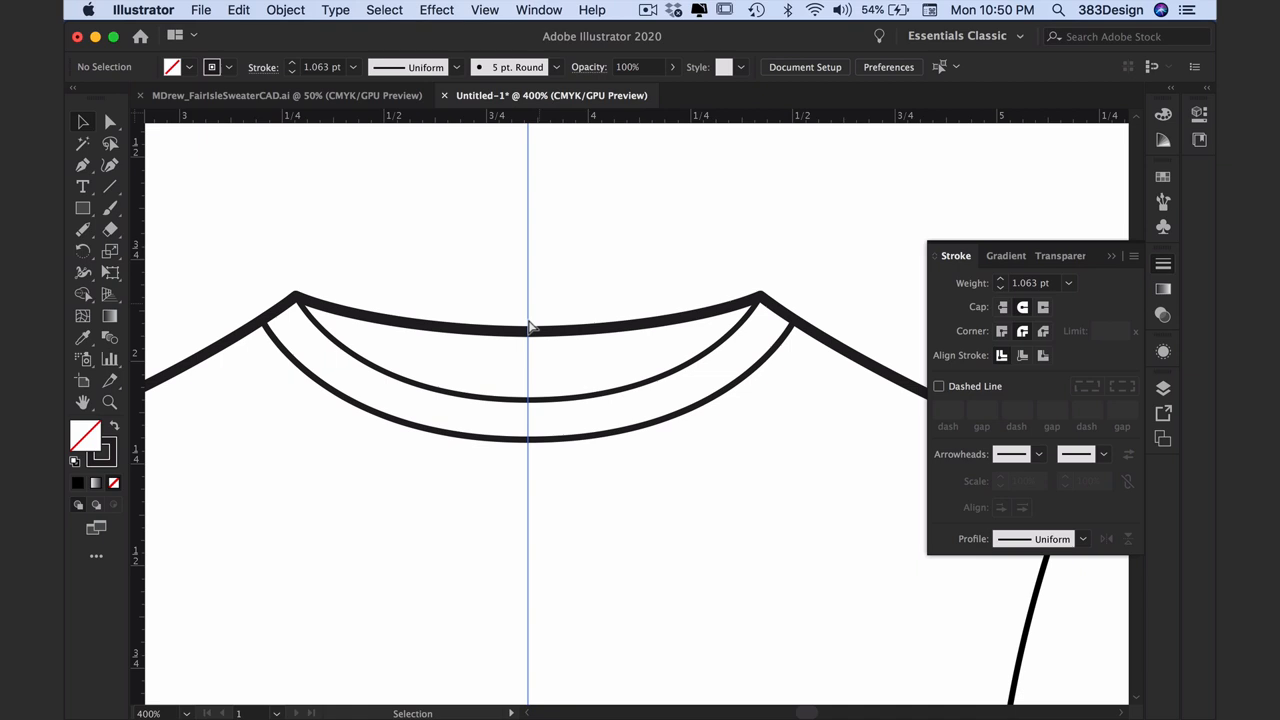
{"action": "left_click", "coordinate": [530, 330]}
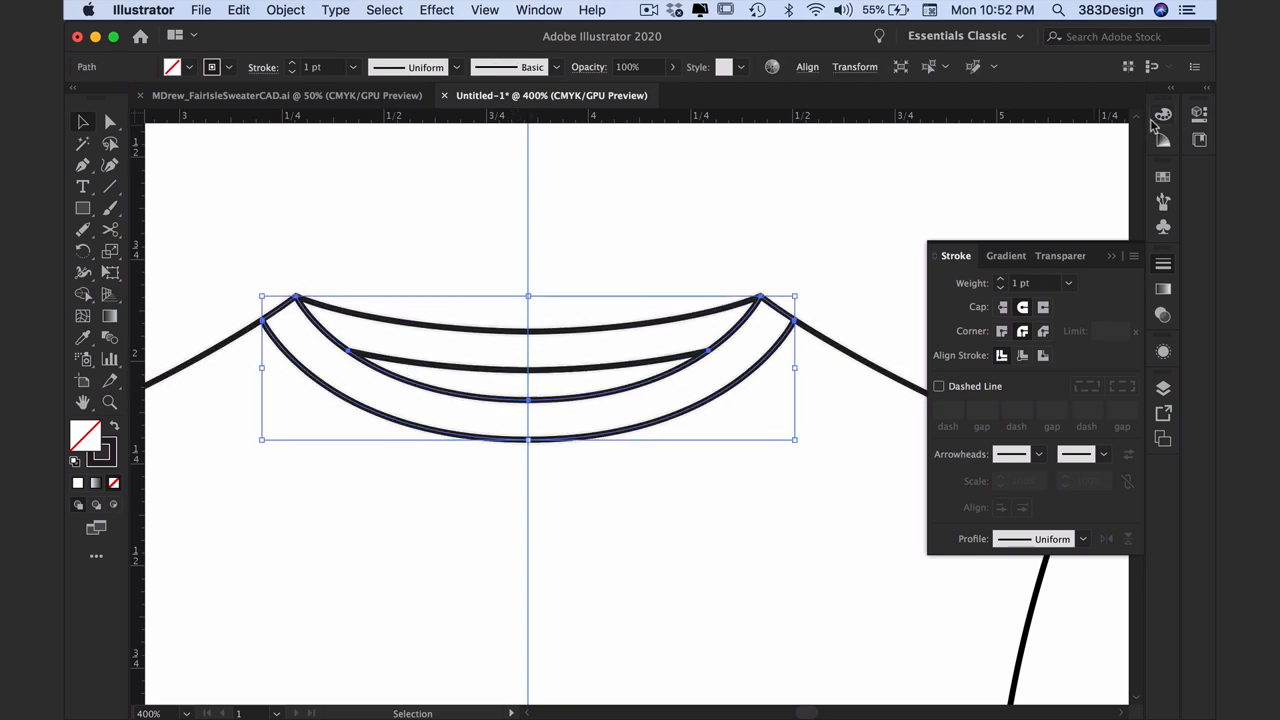
{"action": "left_click", "coordinate": [1164, 114]}
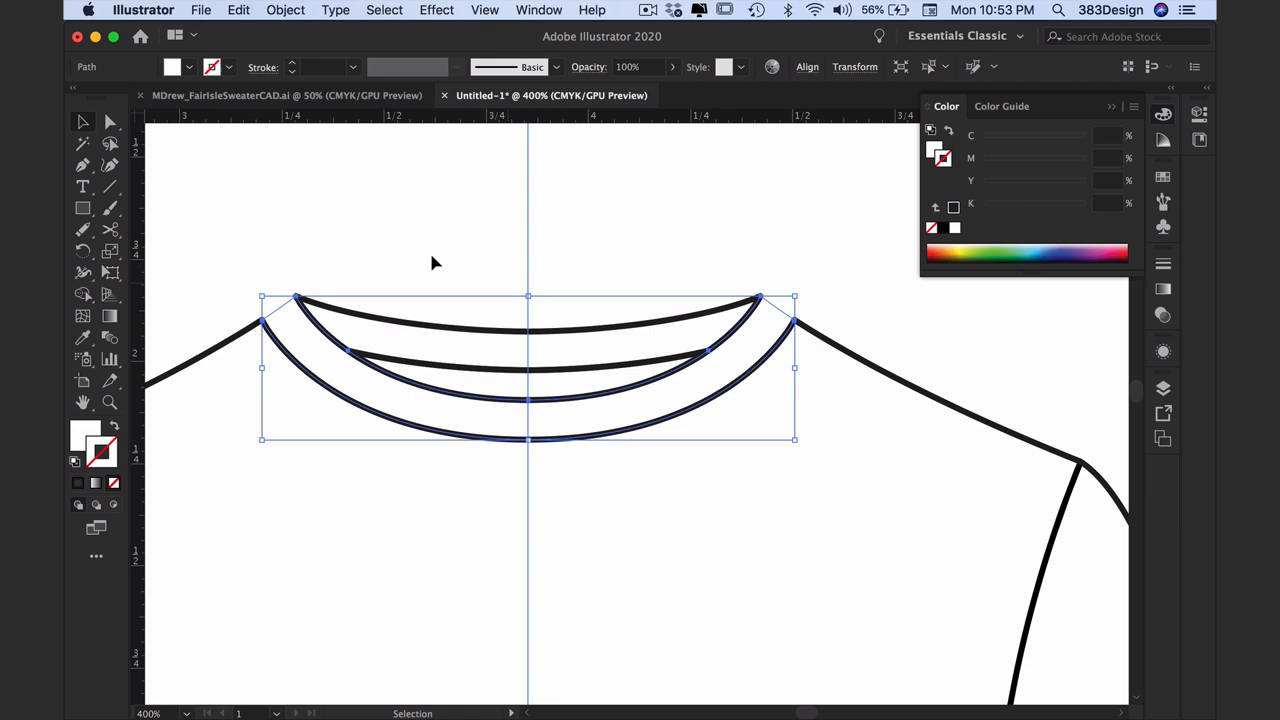
Paste the neck curve in place, then use Draw Inside on the neck band to add vertical rib lines
{"action": "left_click", "coordinate": [238, 10]}
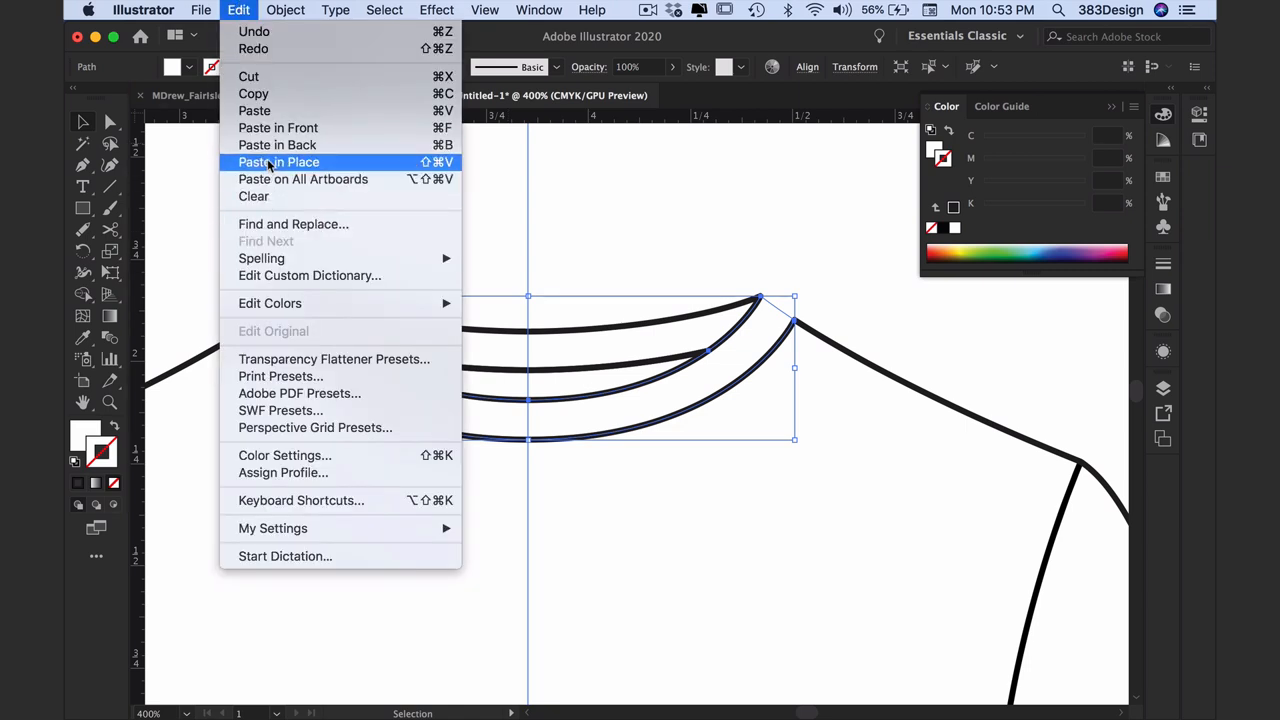
{"action": "mouse_move", "coordinate": [260, 258]}
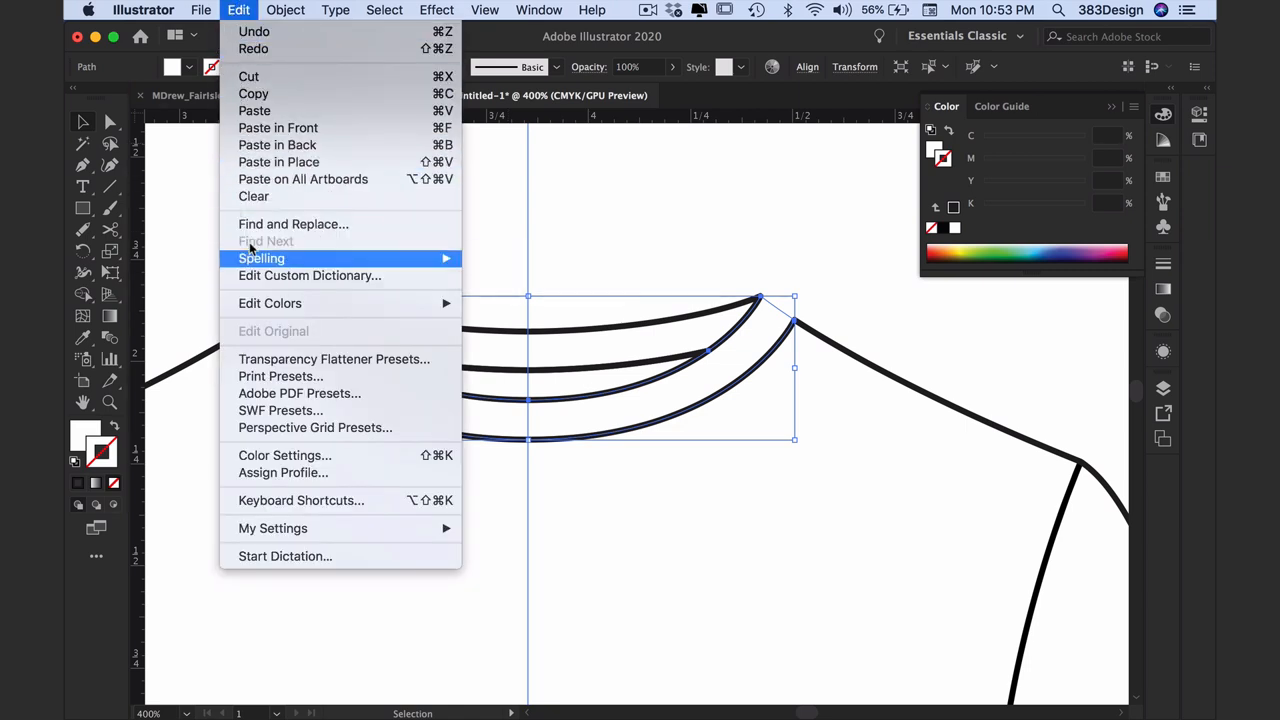
{"action": "left_click", "coordinate": [288, 10]}
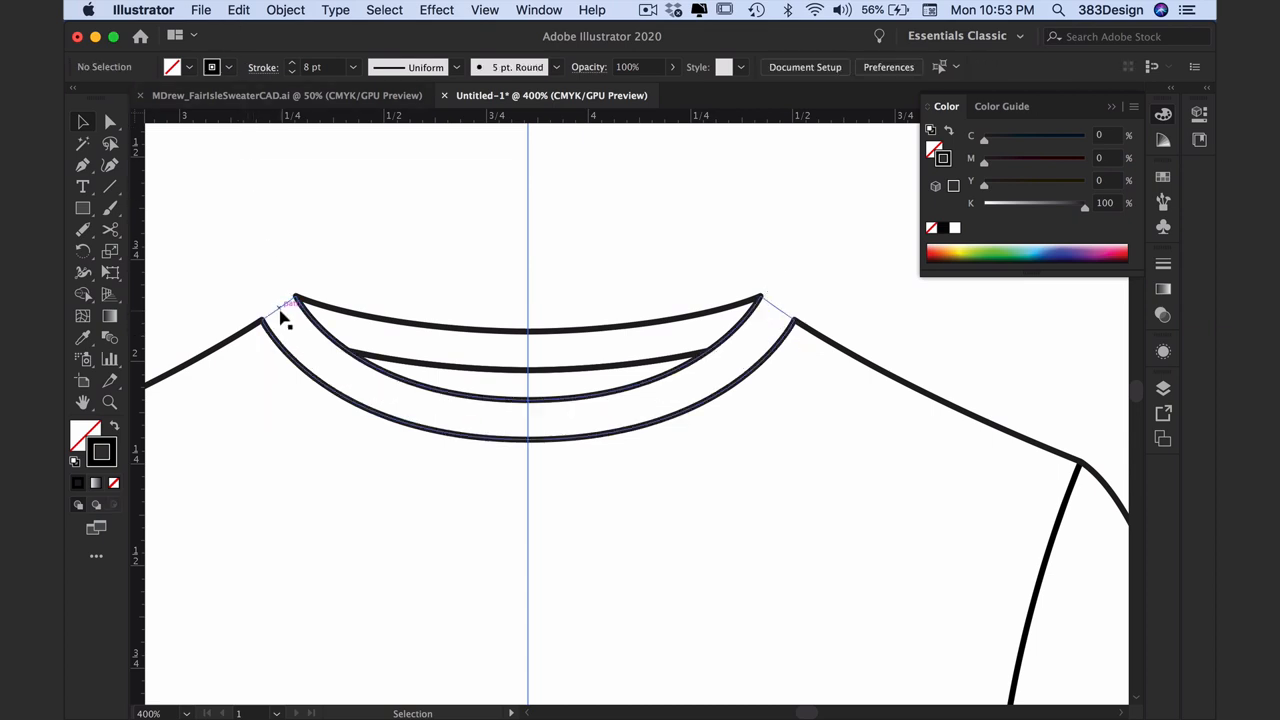
{"action": "left_click", "coordinate": [290, 304]}
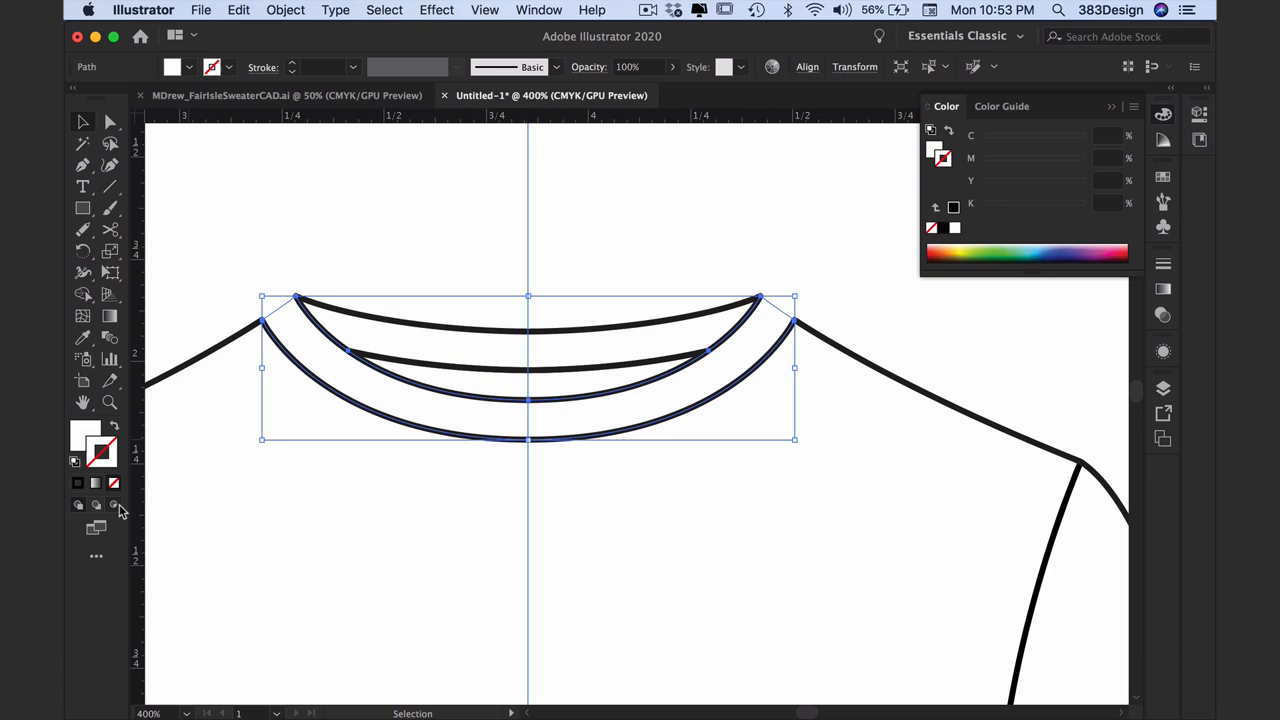
{"action": "left_click", "coordinate": [238, 10]}
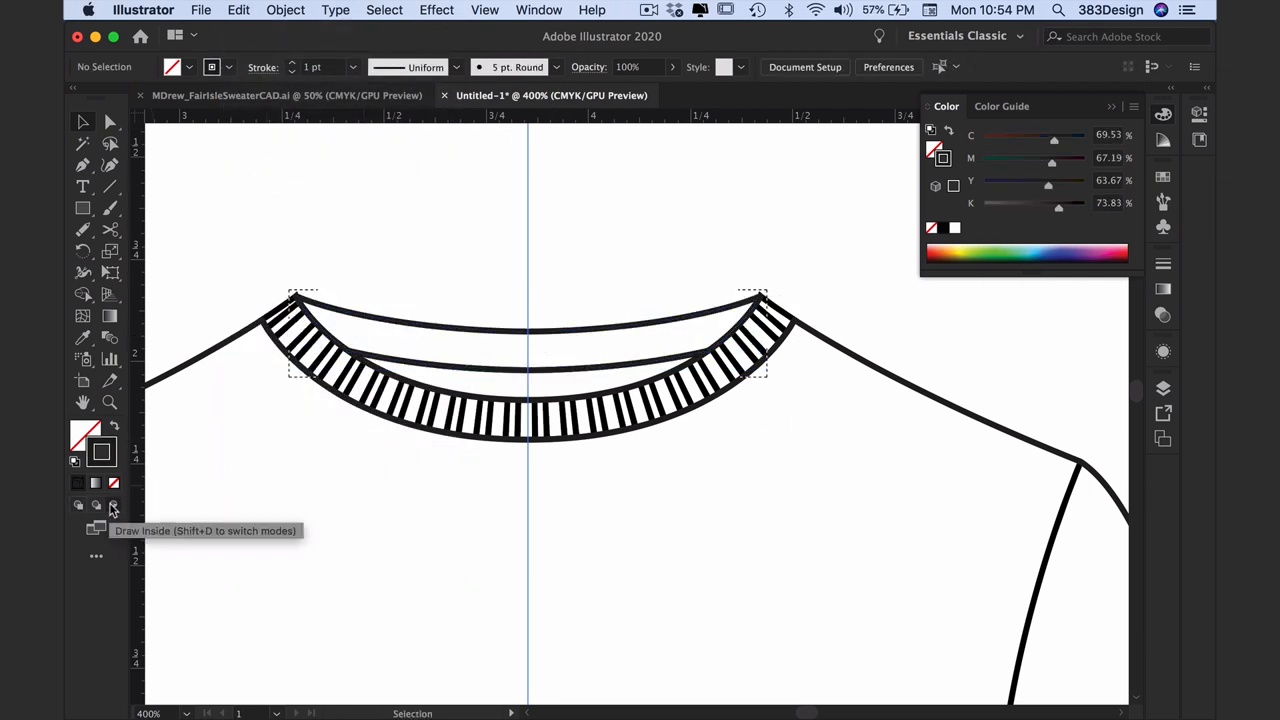
{"action": "left_click", "coordinate": [238, 10]}
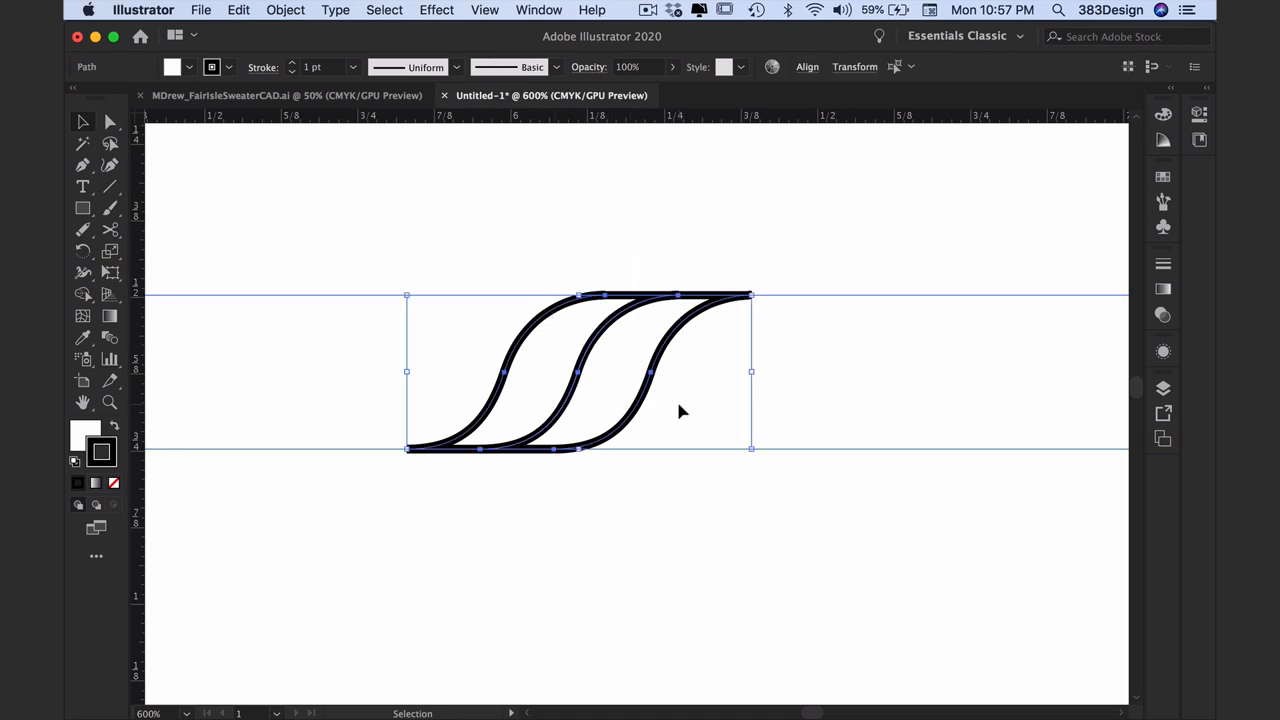
Show the Attributes panel from the Window menu
{"action": "left_click", "coordinate": [540, 10]}
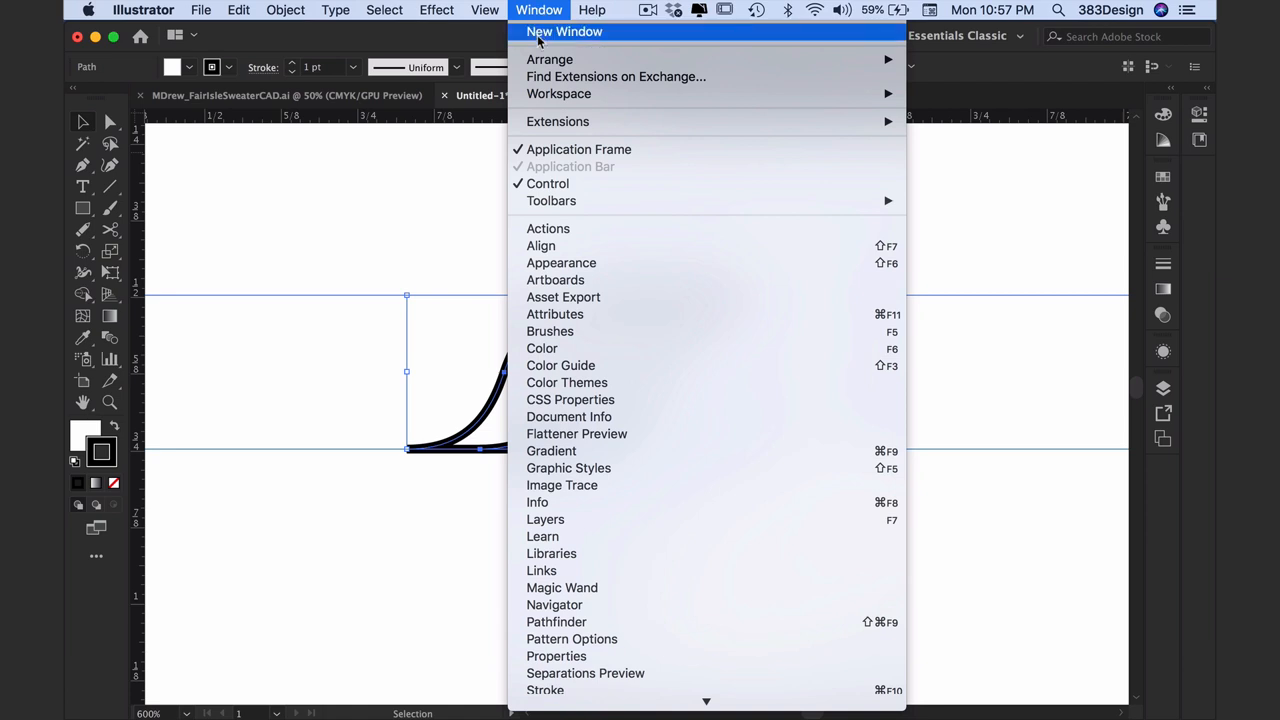
{"action": "mouse_move", "coordinate": [556, 314]}
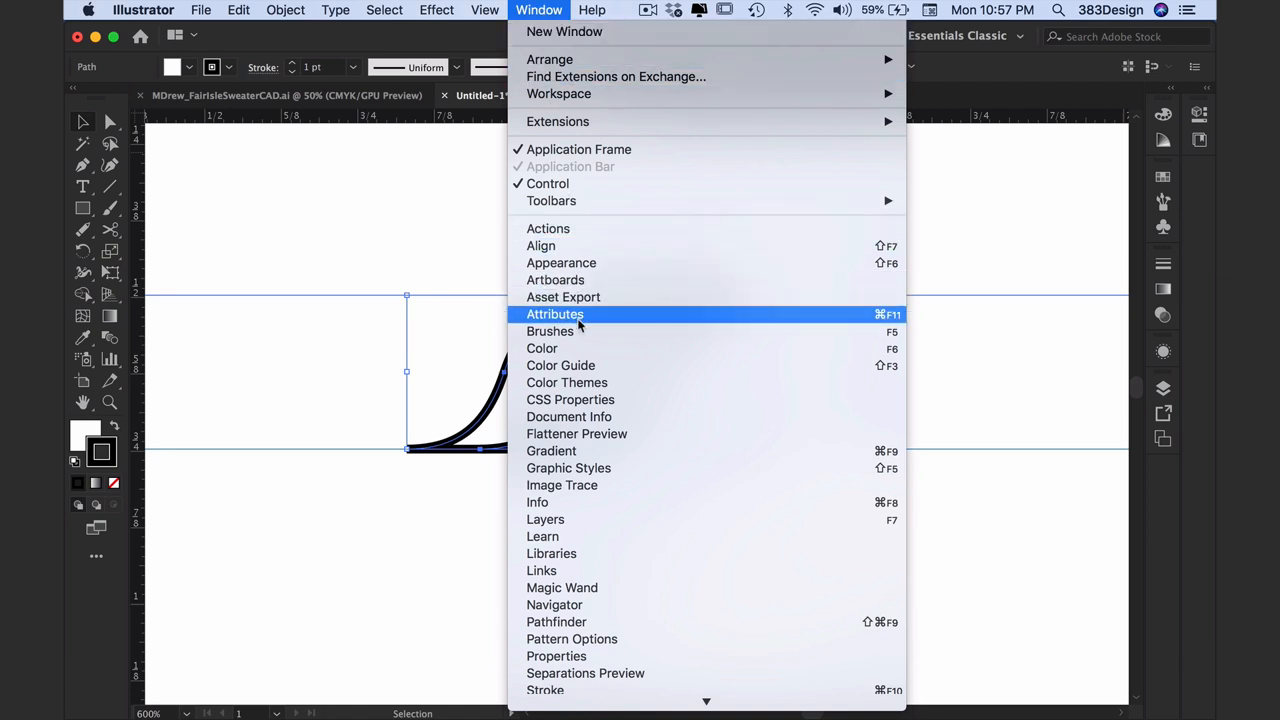
{"action": "left_click", "coordinate": [556, 314]}
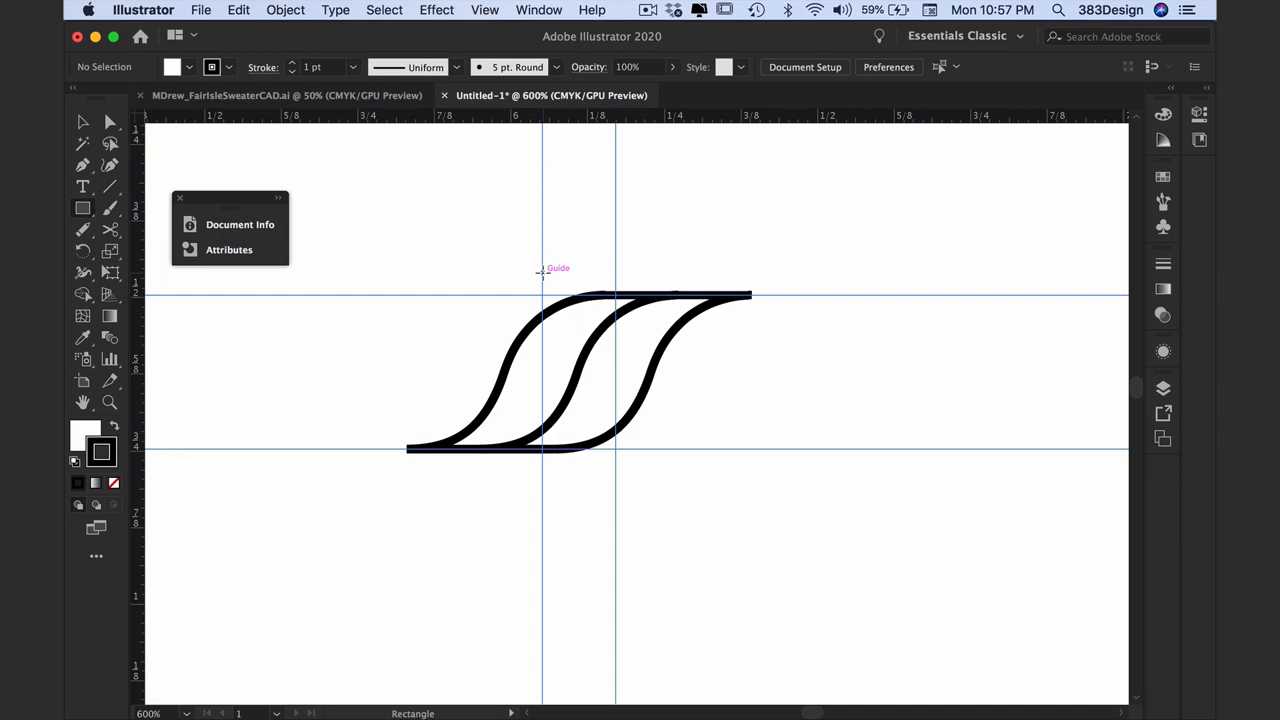
Draw a rectangle between the two guides over the S-curves and set its fill and stroke to None
{"action": "left_click_drag", "start_coordinate": [544, 272], "coordinate": [616, 436]}
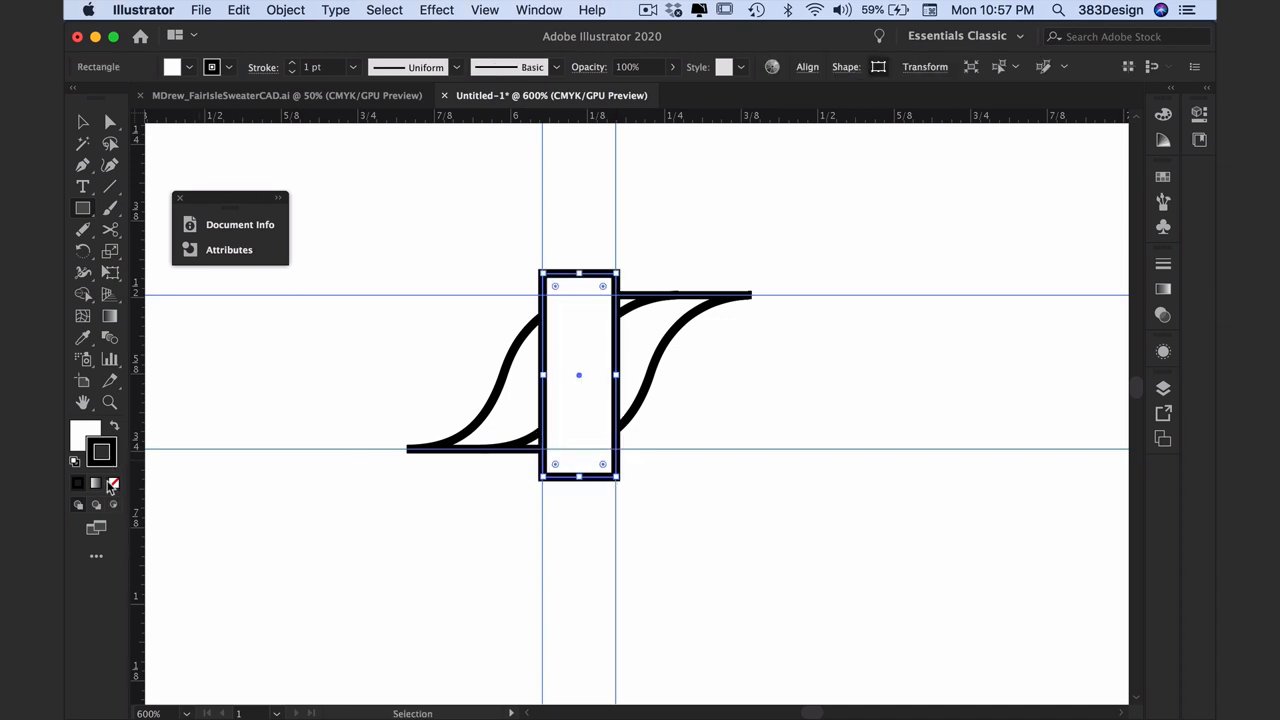
{"action": "left_click", "coordinate": [112, 482]}
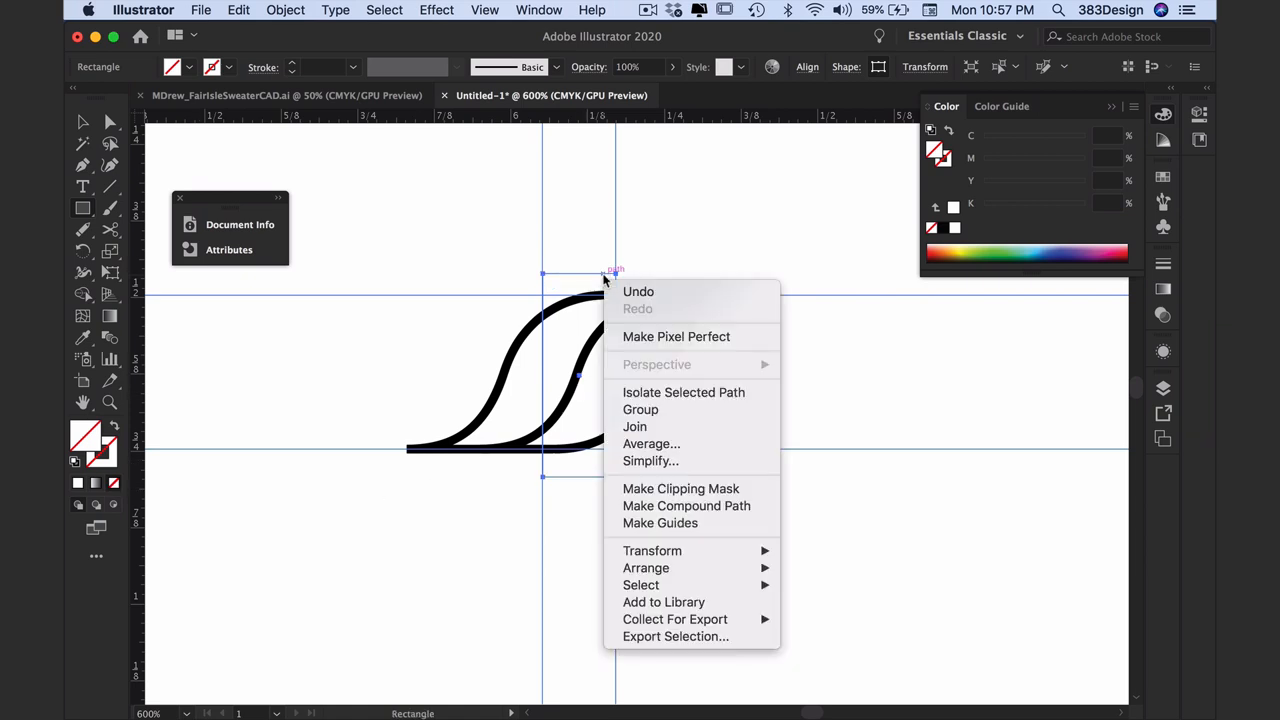
{"action": "mouse_move", "coordinate": [646, 568]}
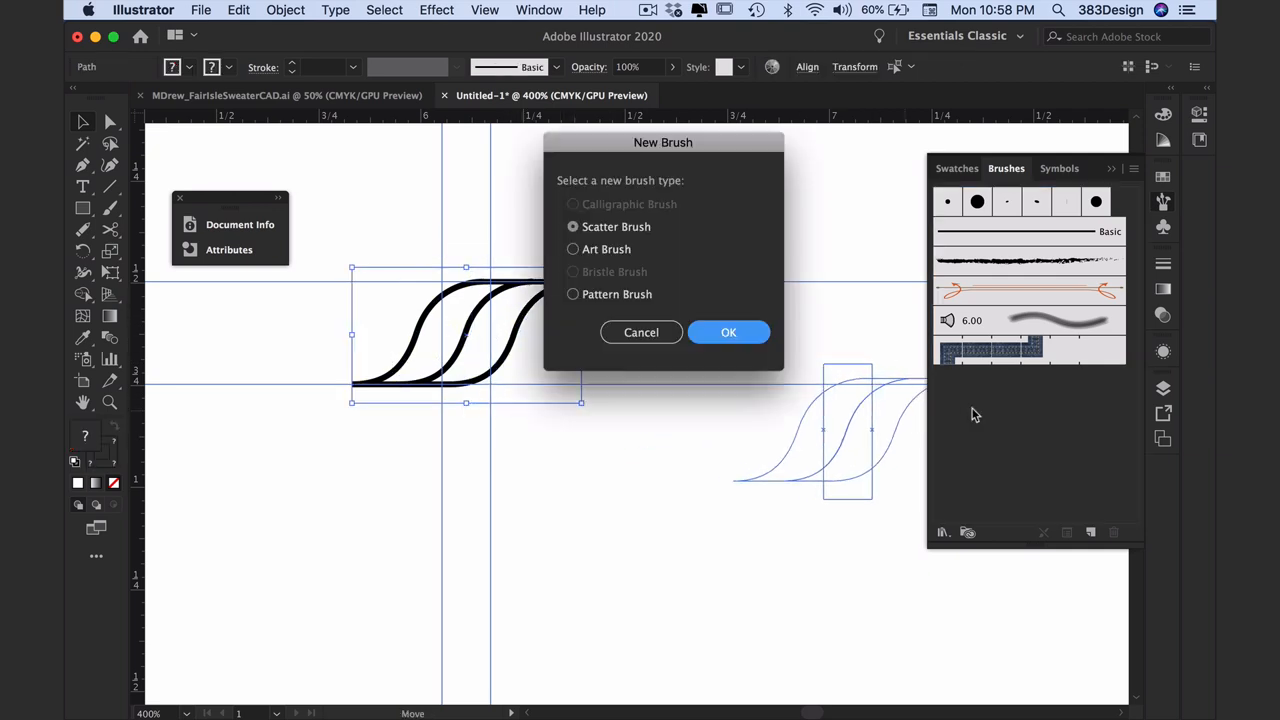
Create a Pattern Brush from the cable tile named Cable #1 with Hue Shift colorization
{"action": "left_click", "coordinate": [572, 294]}
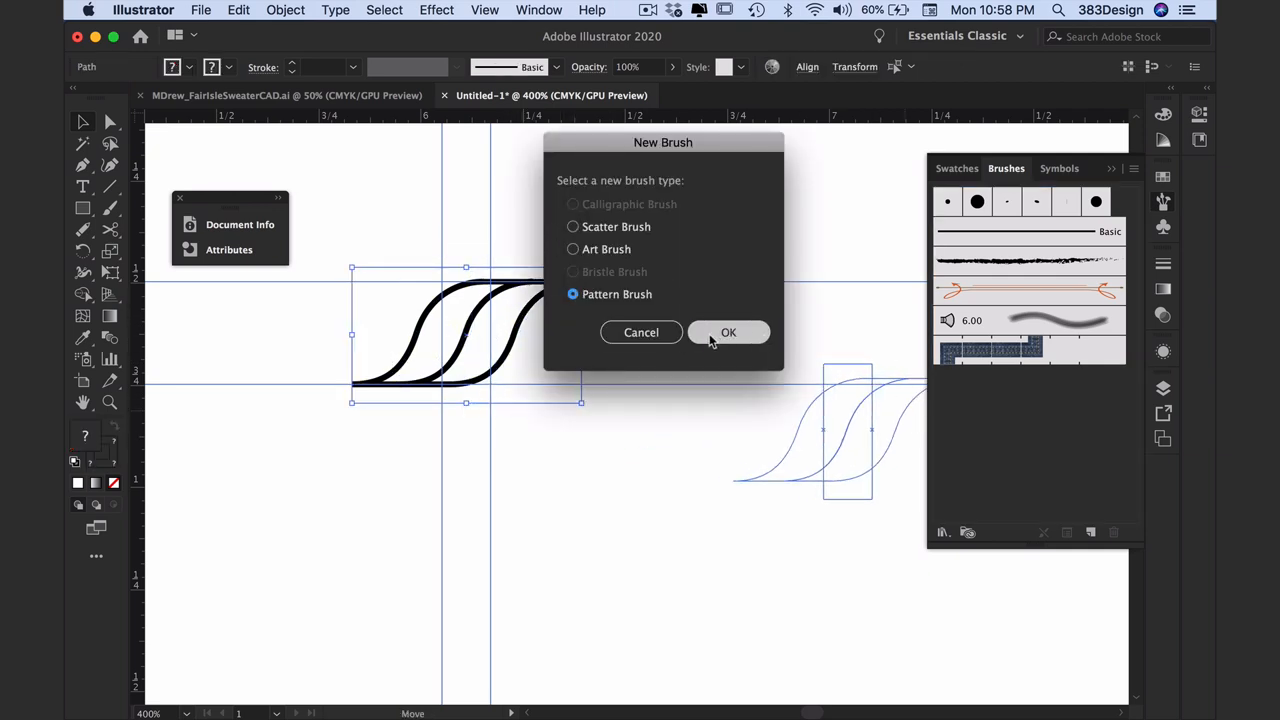
{"action": "left_click", "coordinate": [728, 332]}
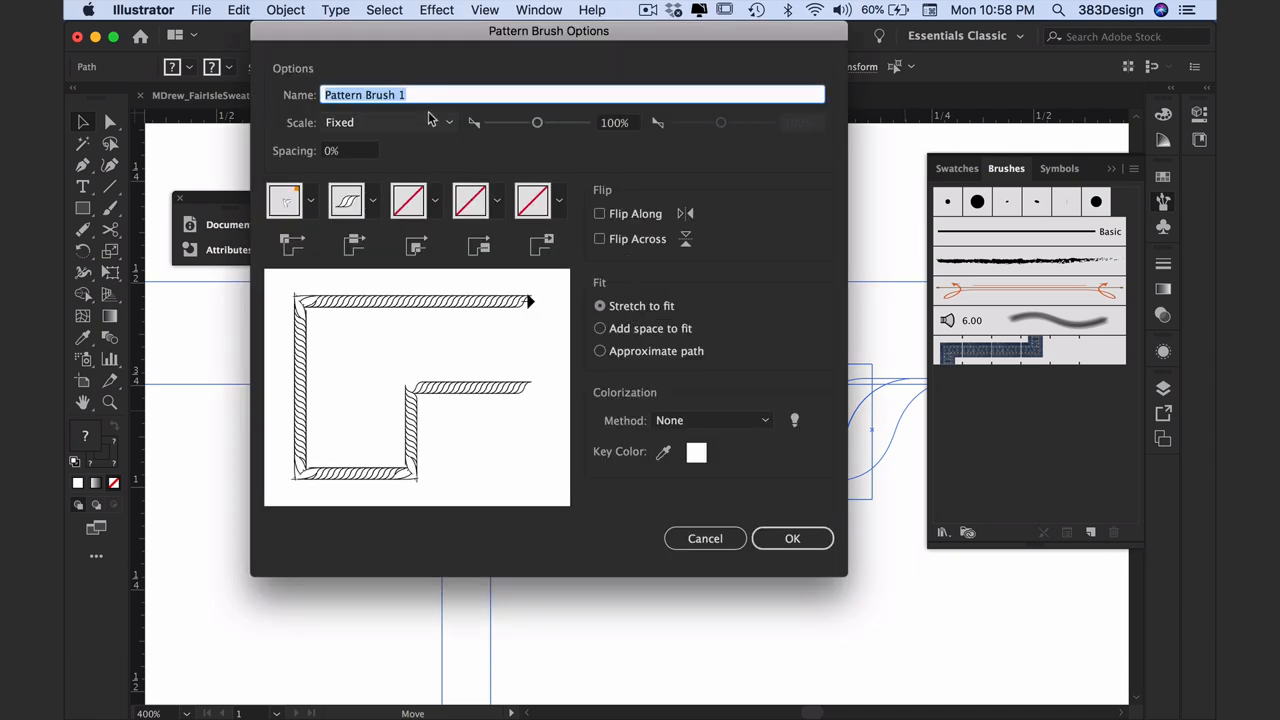
{"action": "type", "text": "Cable #1"}
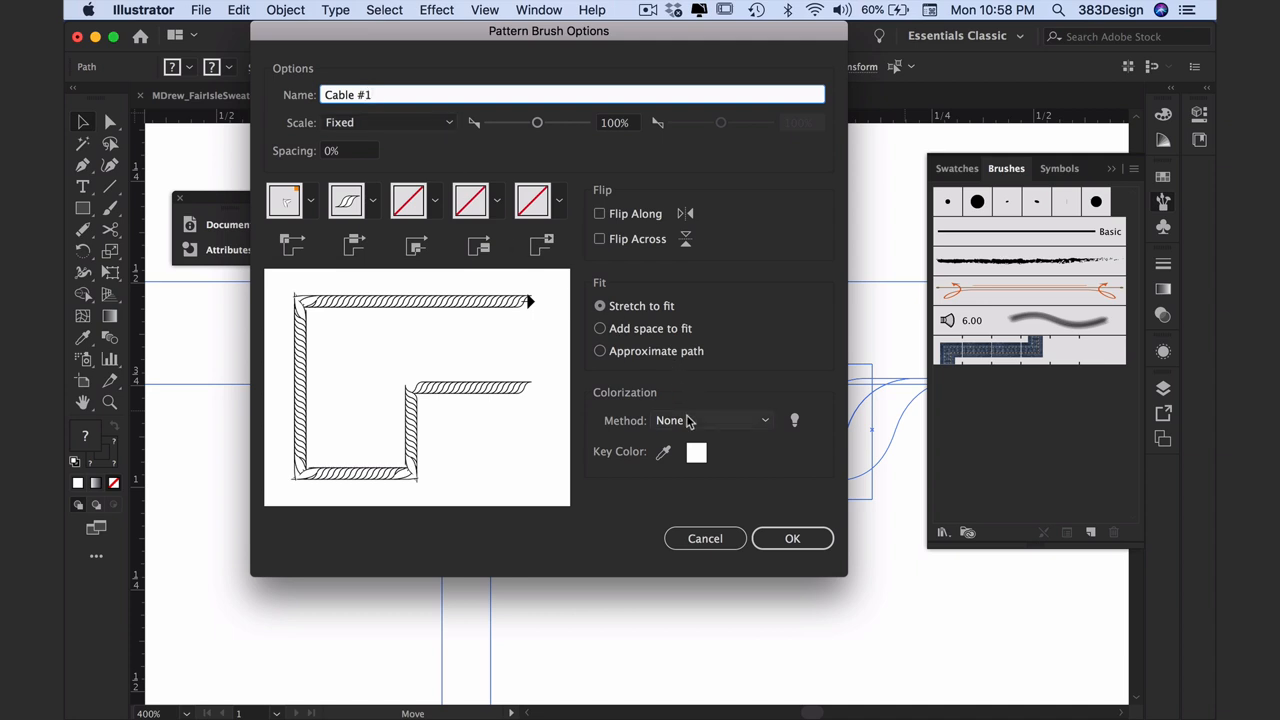
{"action": "left_click", "coordinate": [710, 420]}
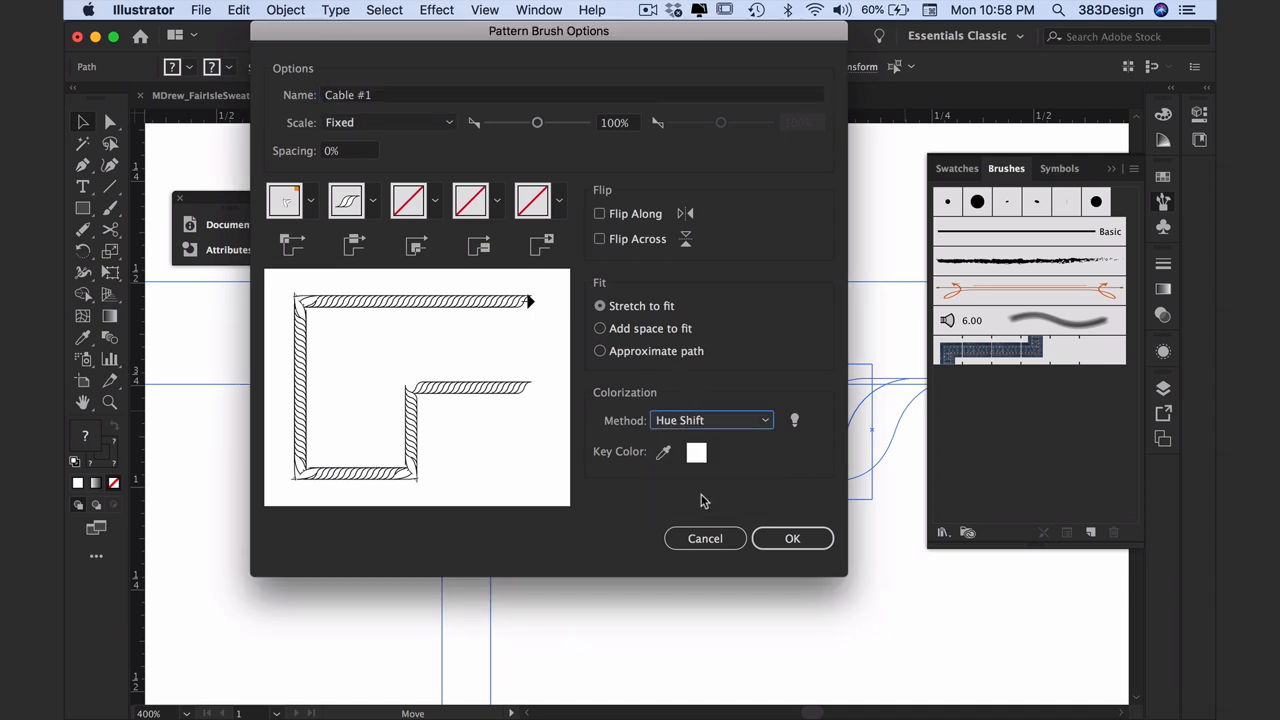
{"action": "left_click", "coordinate": [792, 538]}
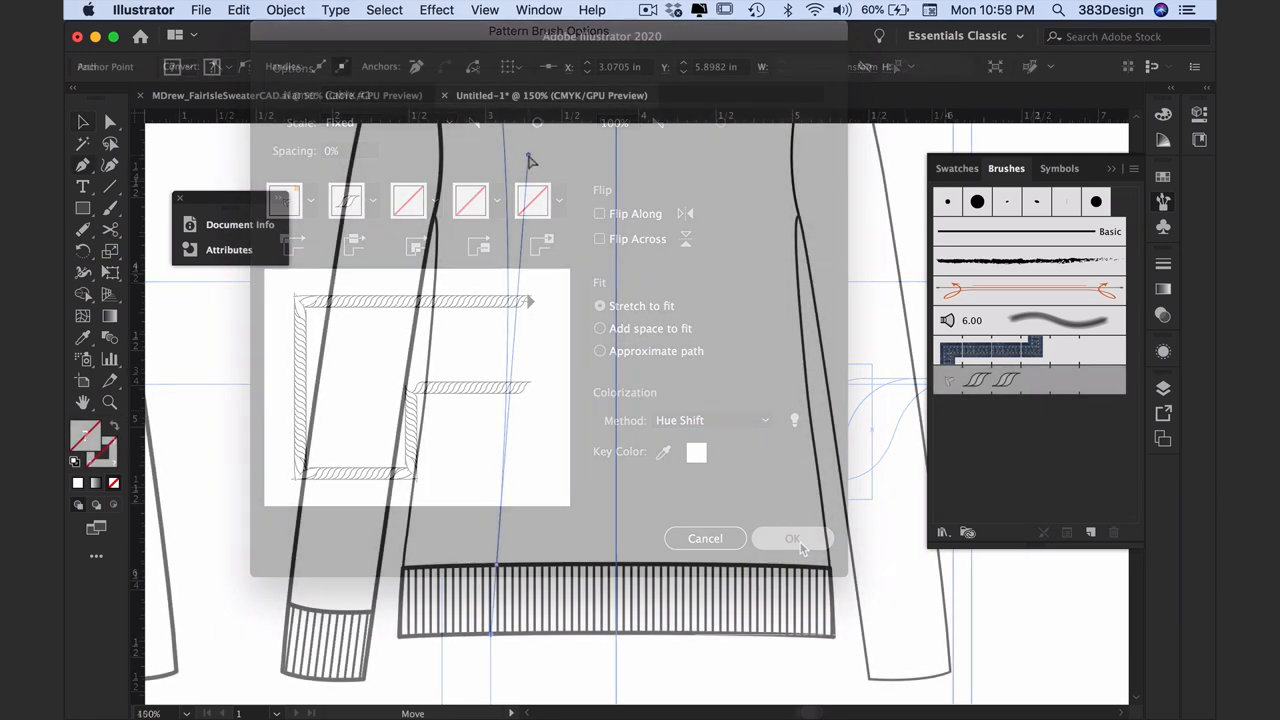
Set the Cable #1 copy brush to Flip Across and apply the change to existing strokes
{"action": "left_click", "coordinate": [792, 538]}
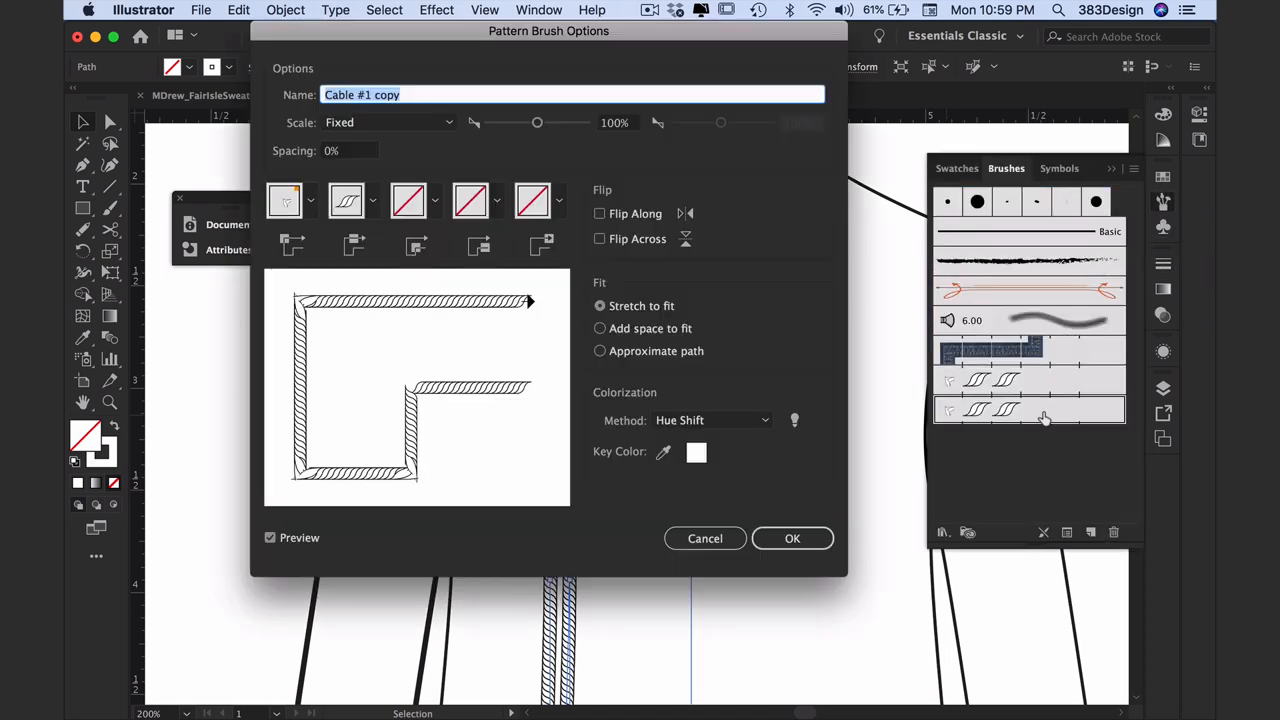
{"action": "left_click", "coordinate": [600, 238]}
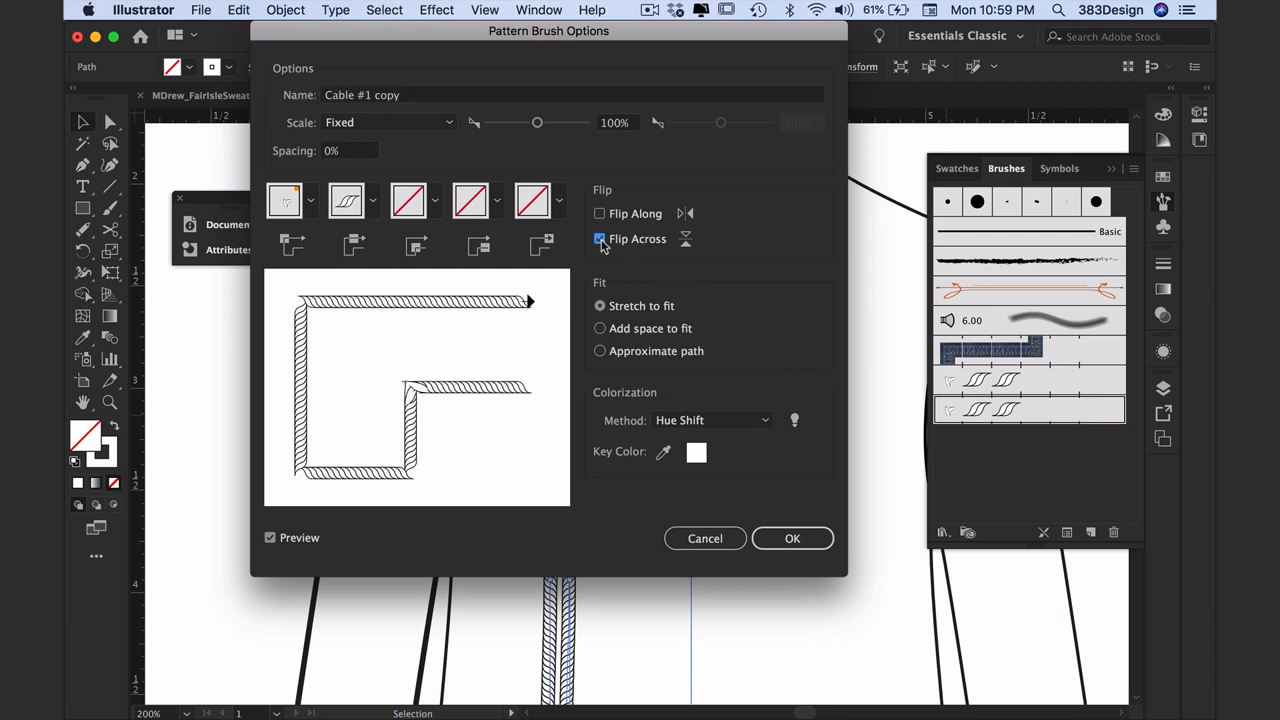
{"action": "left_click", "coordinate": [792, 538]}
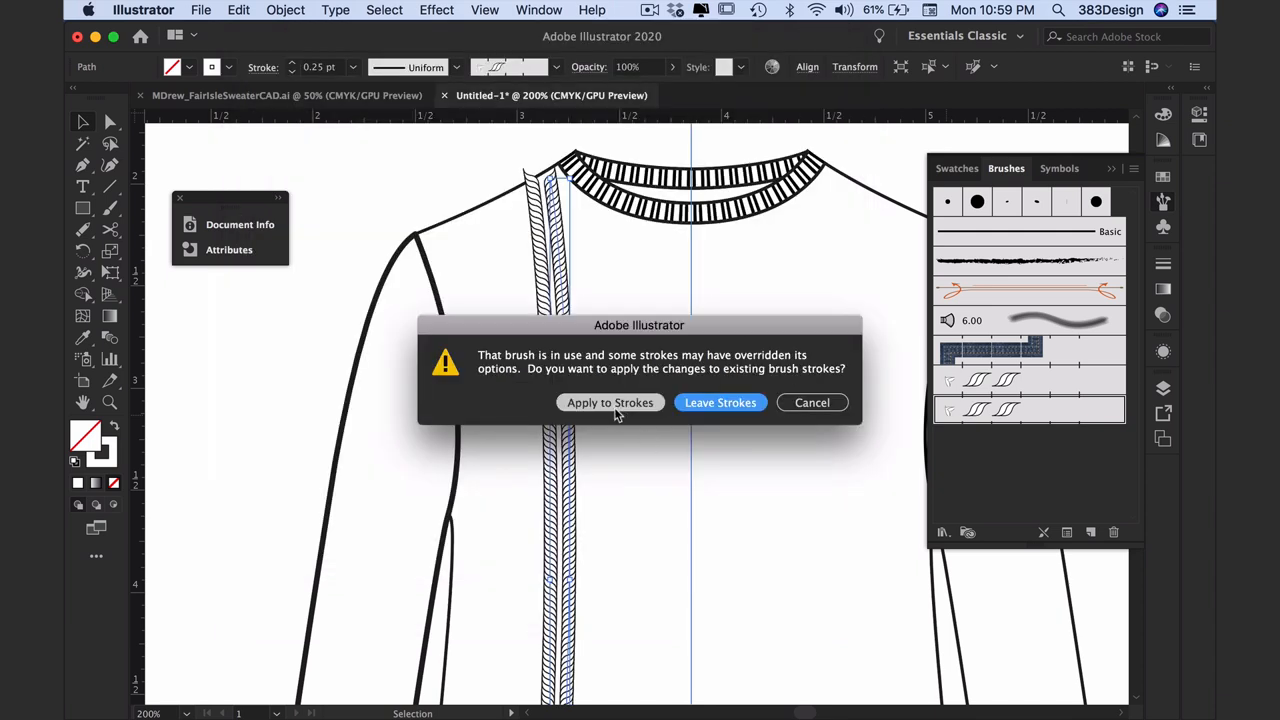
{"action": "mouse_move", "coordinate": [616, 418]}
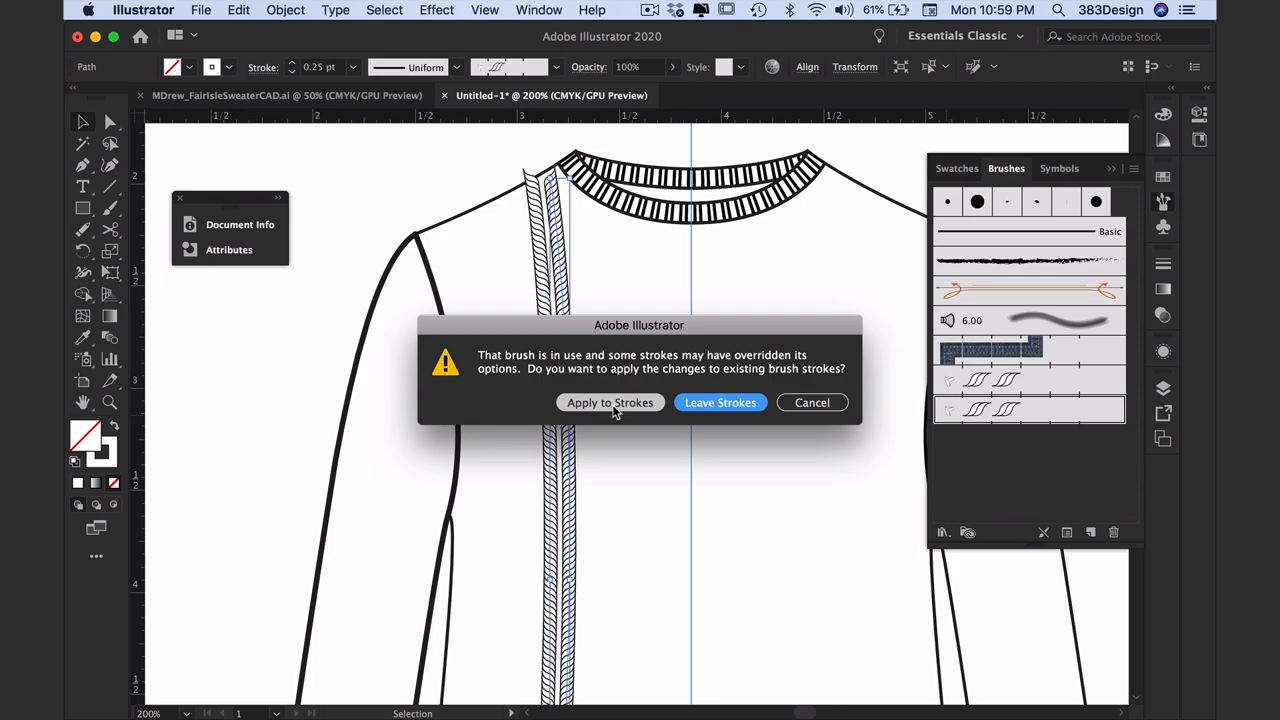
{"action": "left_click", "coordinate": [610, 402]}
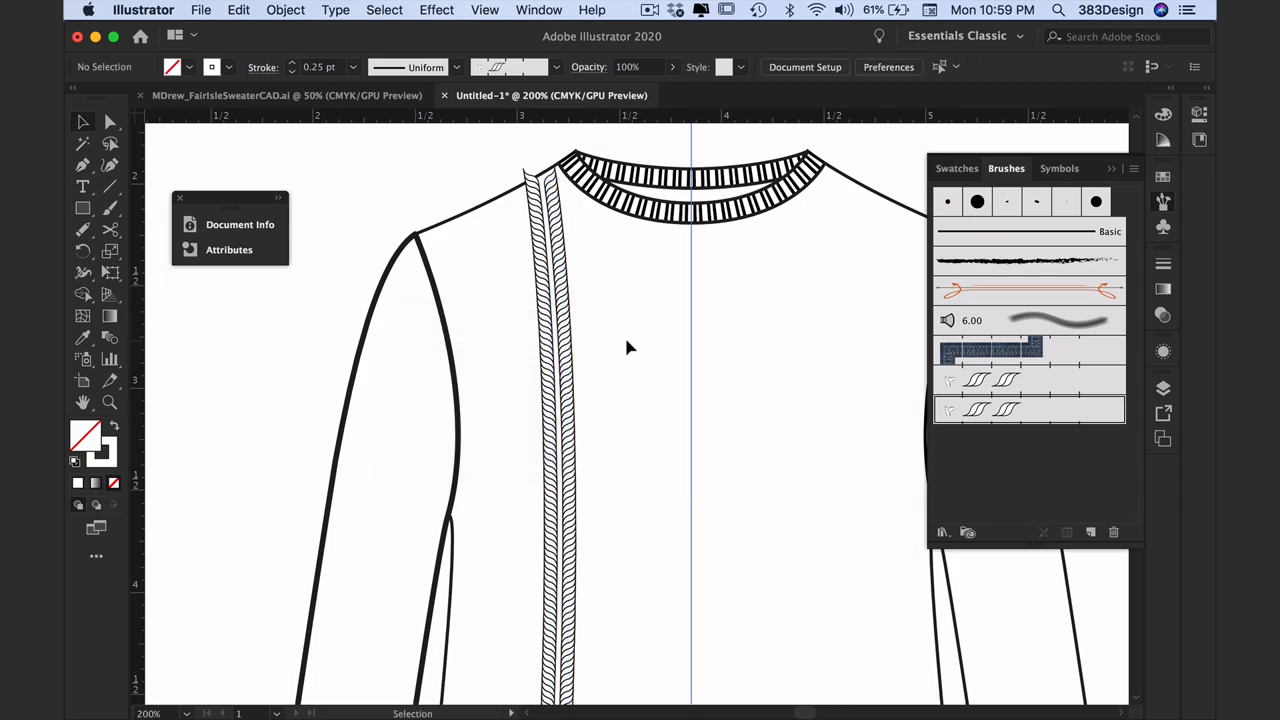